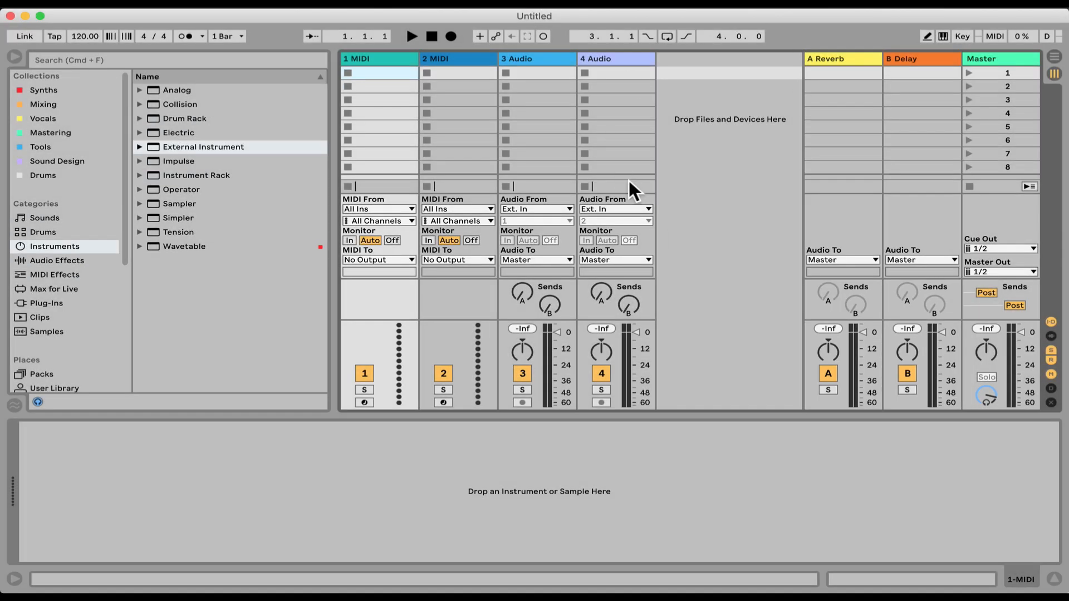
Alternate between the B Delay and A Reverb return headers, finishing on the Reverb device.
{"action": "left_click", "coordinate": [904, 60]}
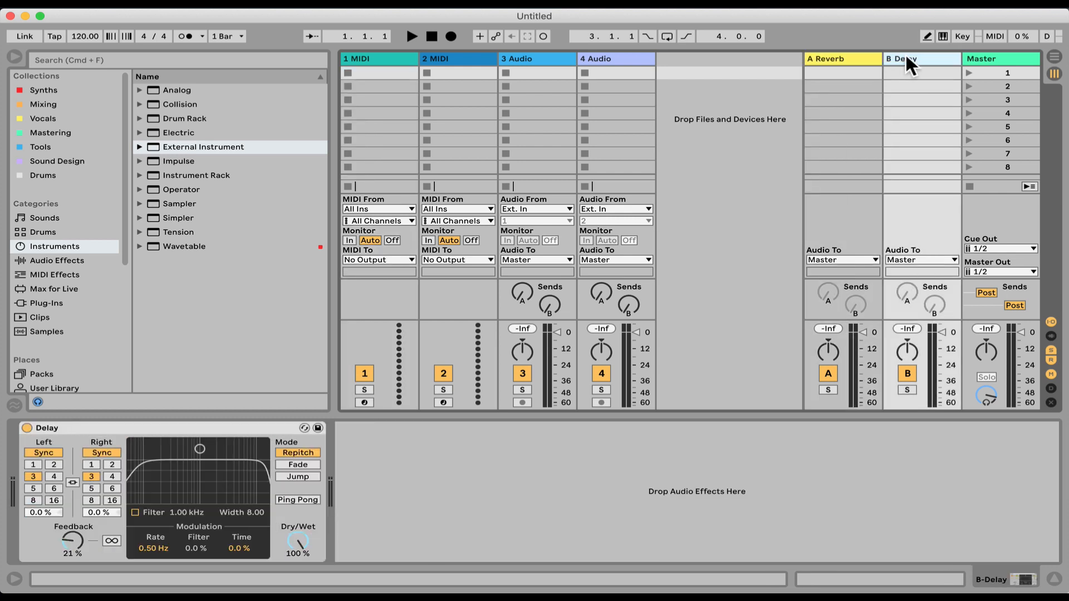
{"action": "left_click", "coordinate": [841, 59]}
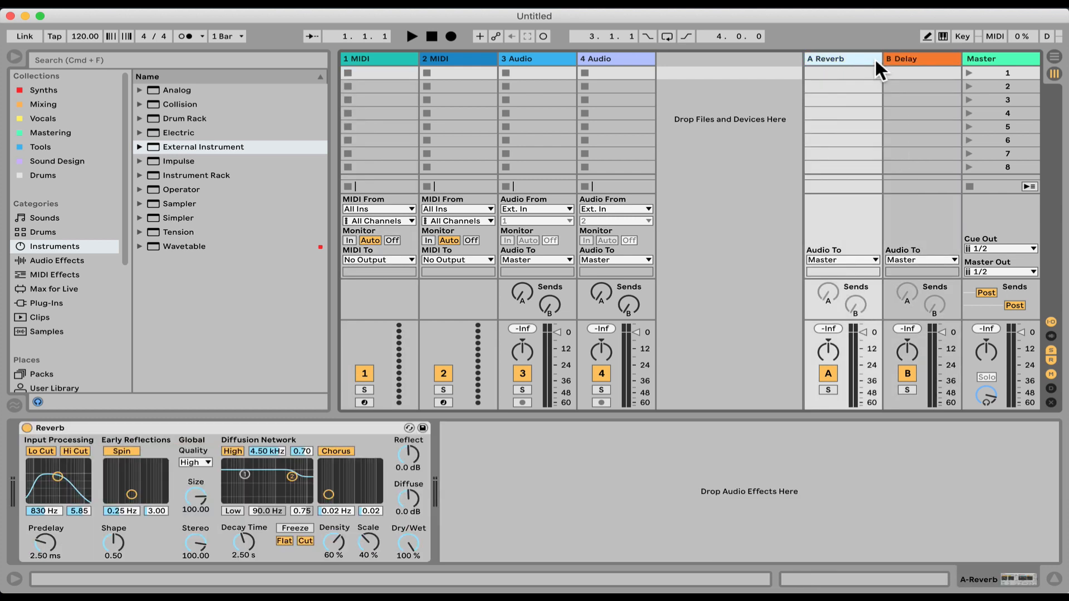
{"action": "mouse_move", "coordinate": [452, 372]}
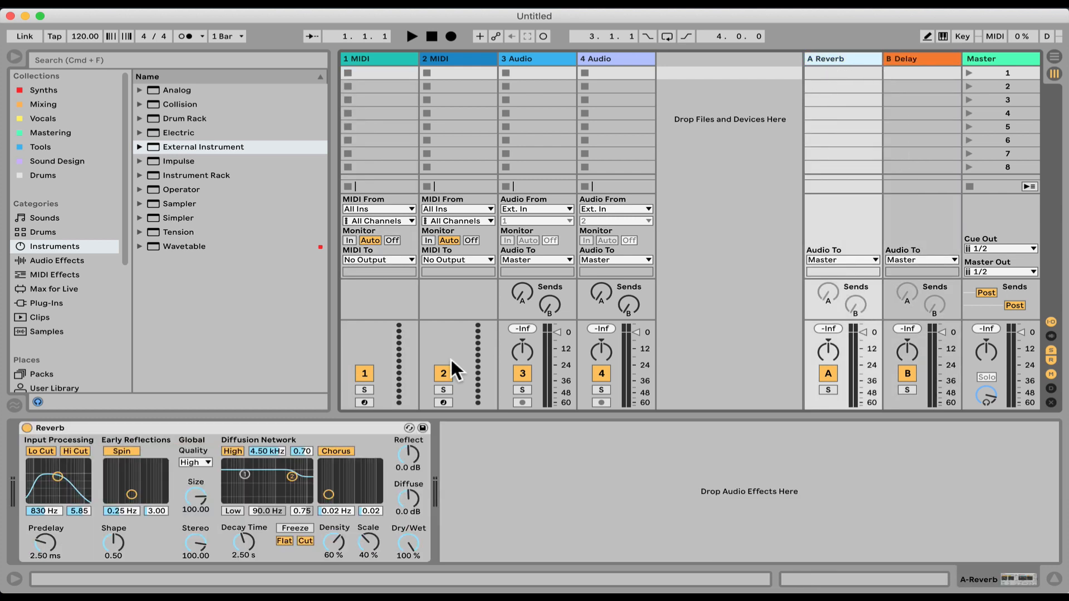
{"action": "left_click", "coordinate": [916, 59]}
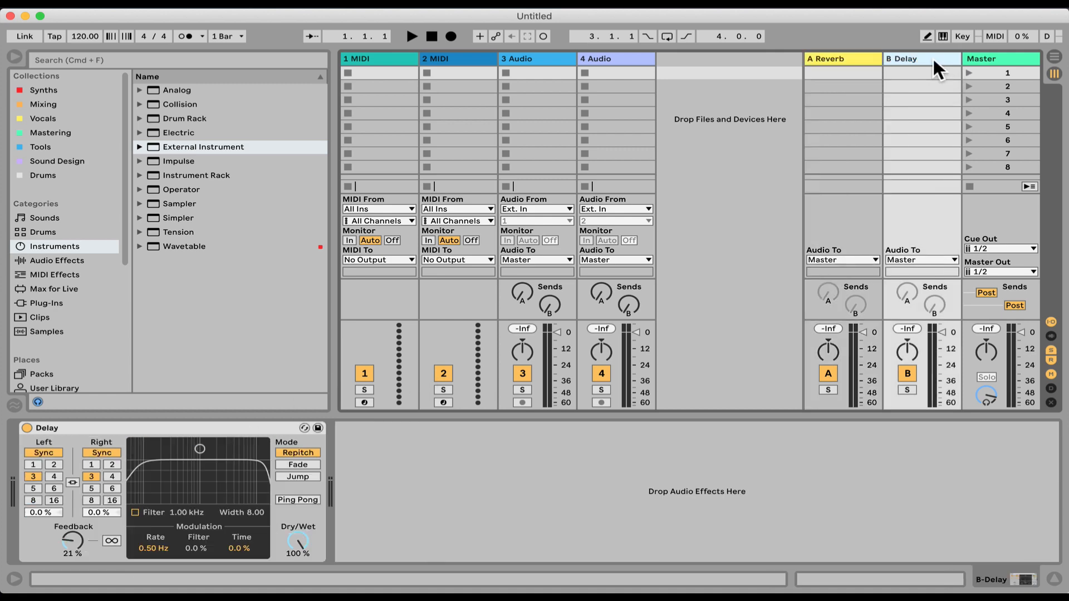
{"action": "left_click", "coordinate": [842, 59]}
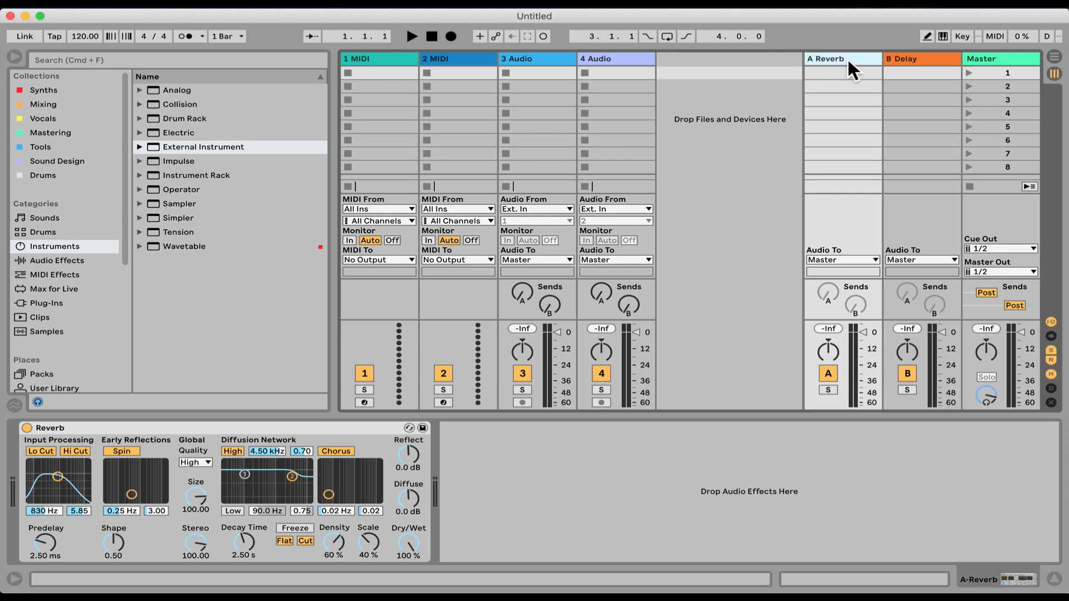
{"action": "mouse_move", "coordinate": [759, 91]}
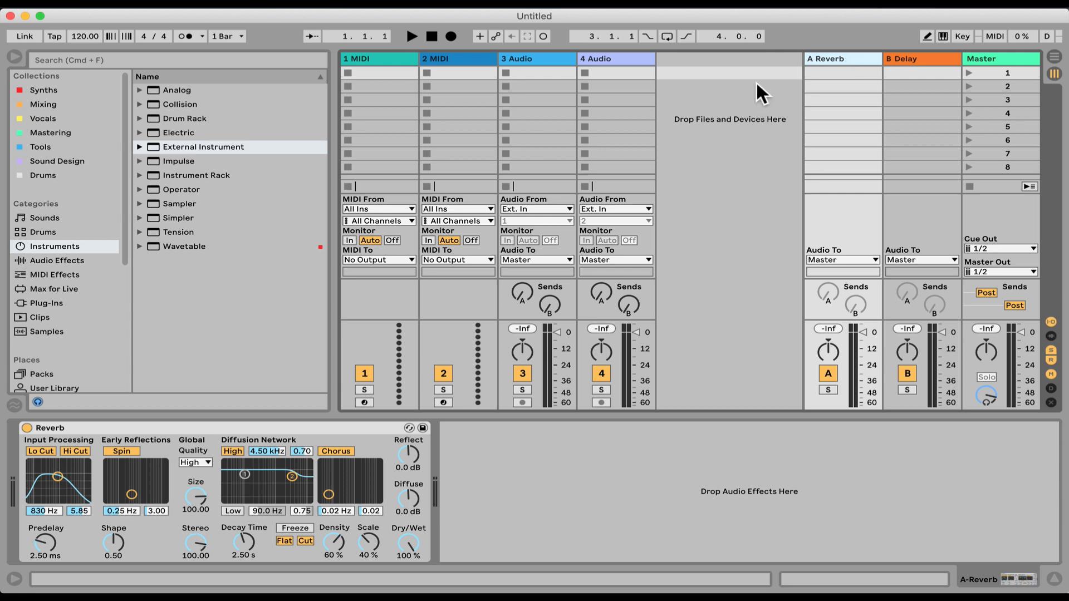
{"action": "right_click", "coordinate": [757, 89]}
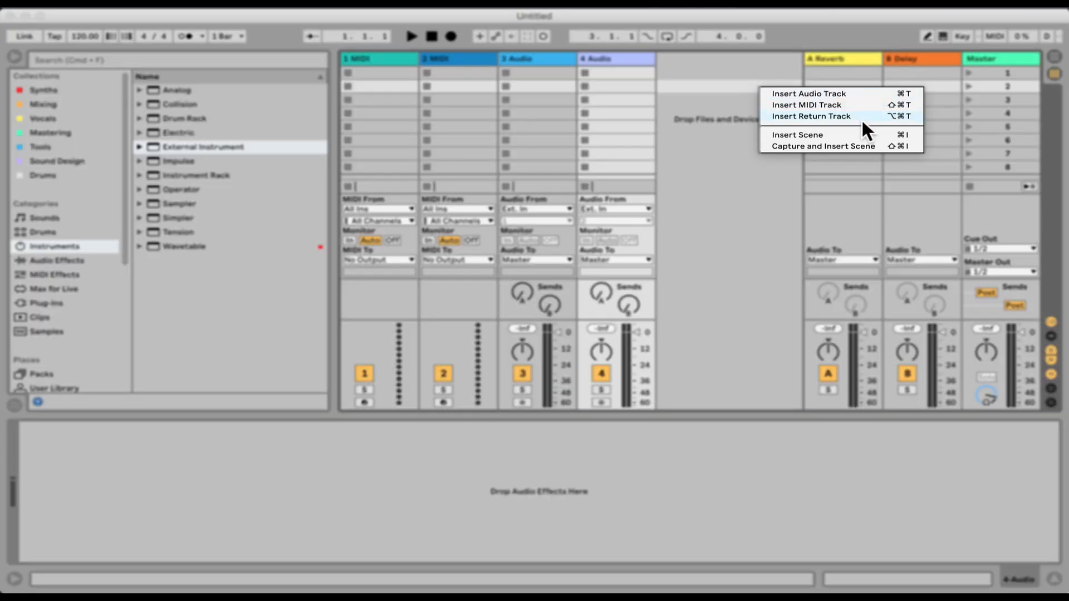
{"action": "left_click", "coordinate": [810, 117]}
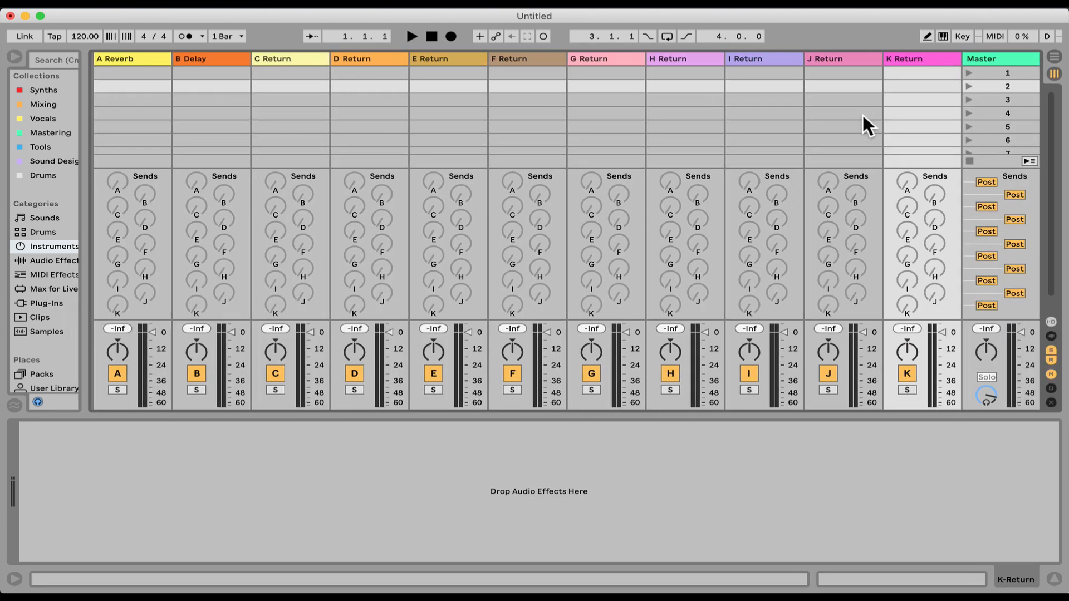
{"action": "left_click", "coordinate": [54, 246]}
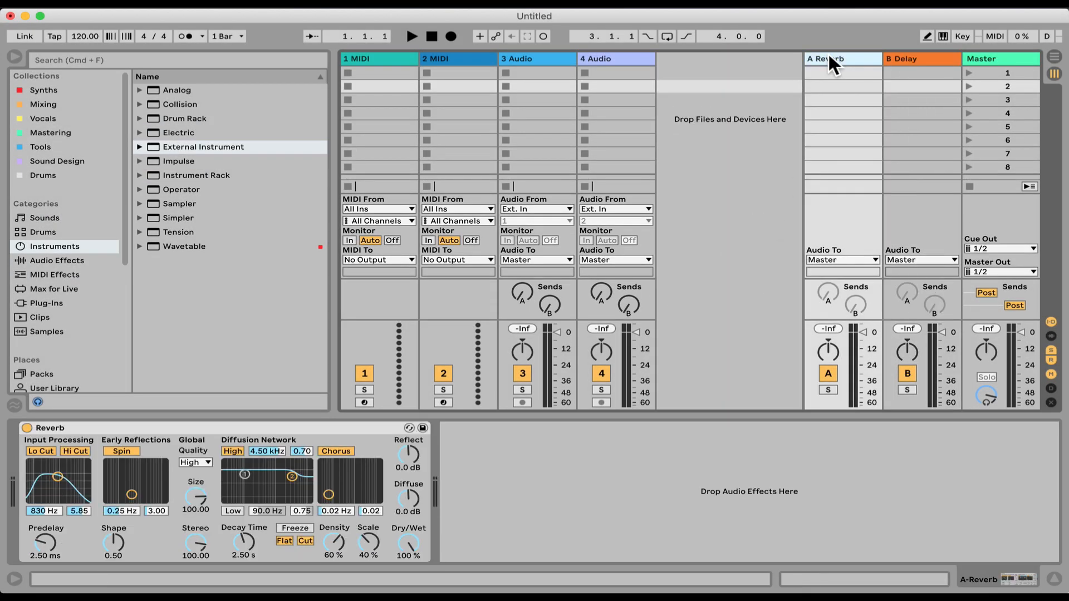
{"action": "mouse_move", "coordinate": [875, 71]}
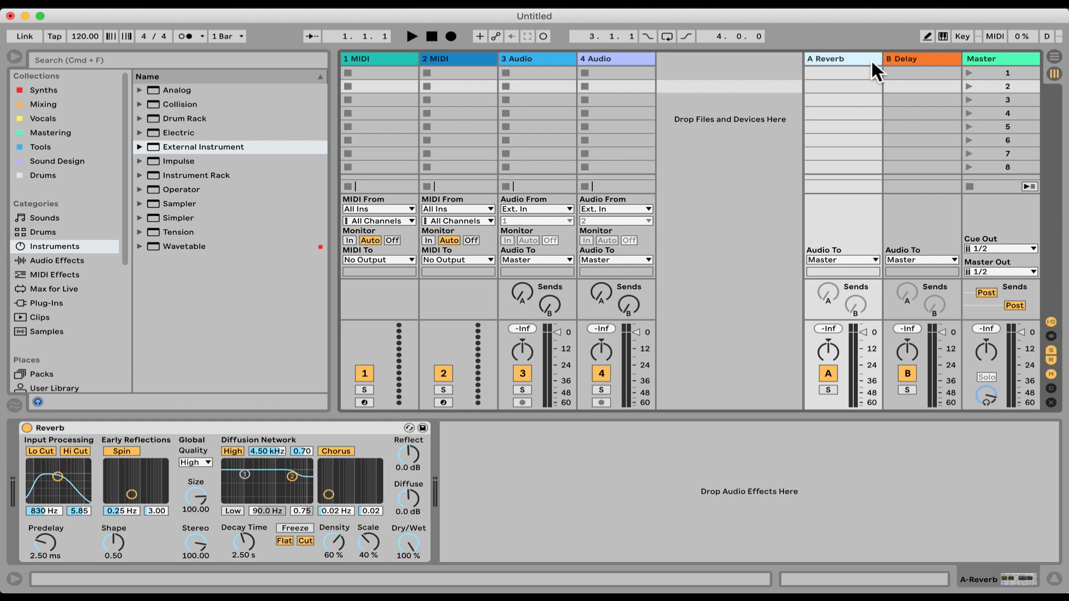
{"action": "mouse_move", "coordinate": [490, 495]}
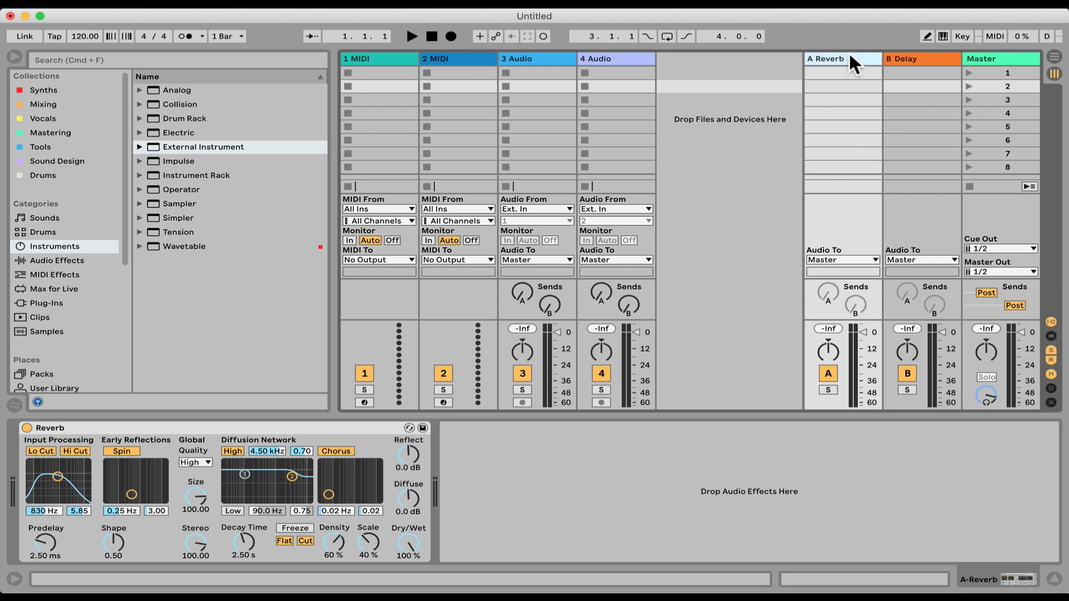
Select the 3 Audio track to show its empty device chain.
{"action": "left_click", "coordinate": [537, 57]}
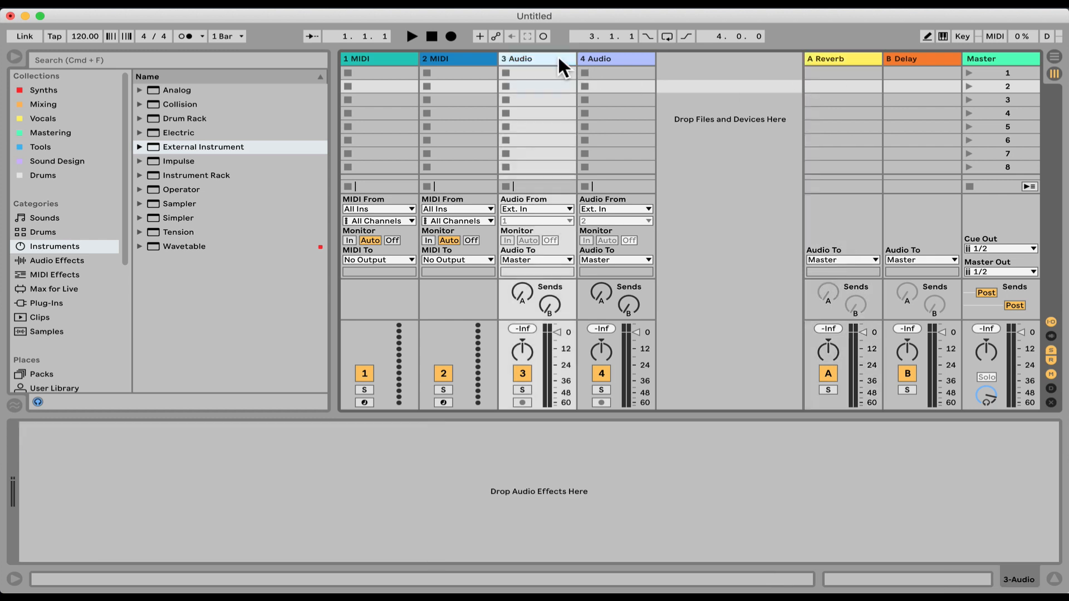
Browse into Packs > Core Library > Samples loops in the browser.
{"action": "left_click", "coordinate": [41, 172]}
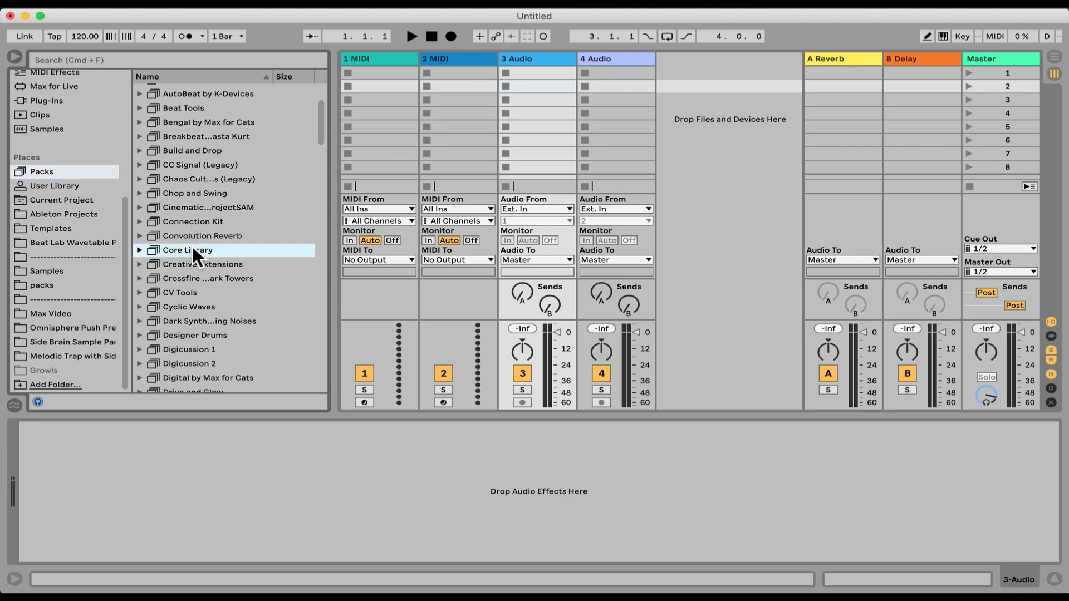
{"action": "left_click", "coordinate": [140, 249]}
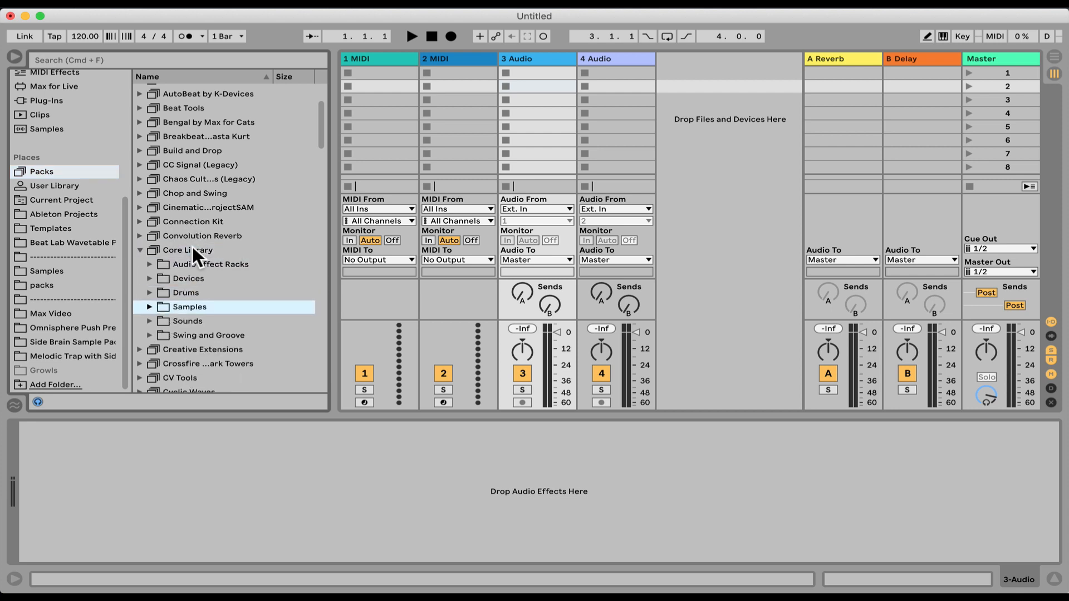
{"action": "left_click", "coordinate": [149, 308]}
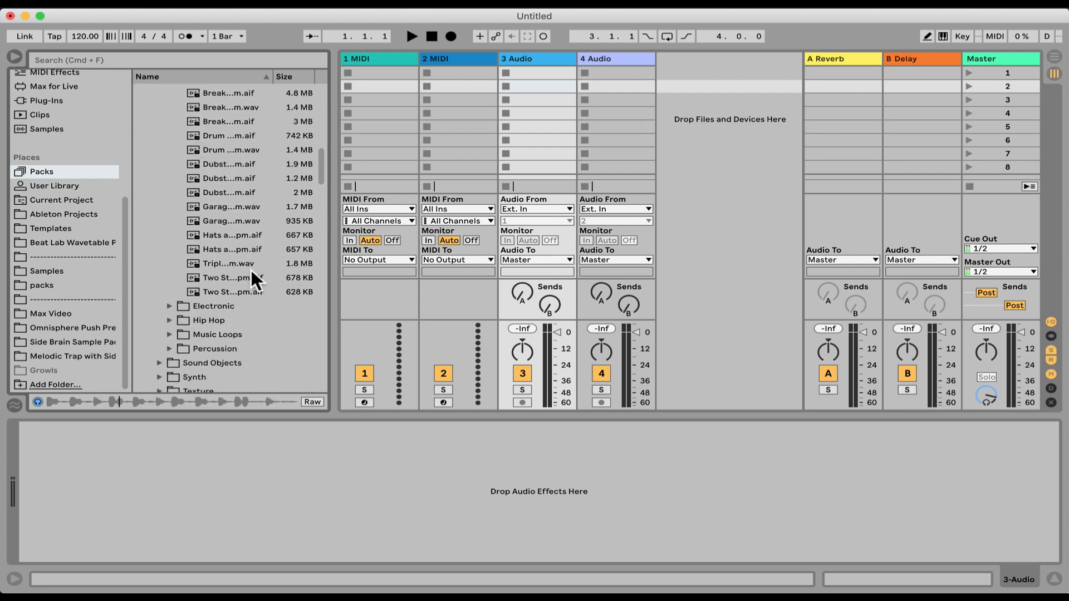
Preview the hats loops and load the Hats and Snare loop onto 3 Audio.
{"action": "left_click", "coordinate": [229, 235]}
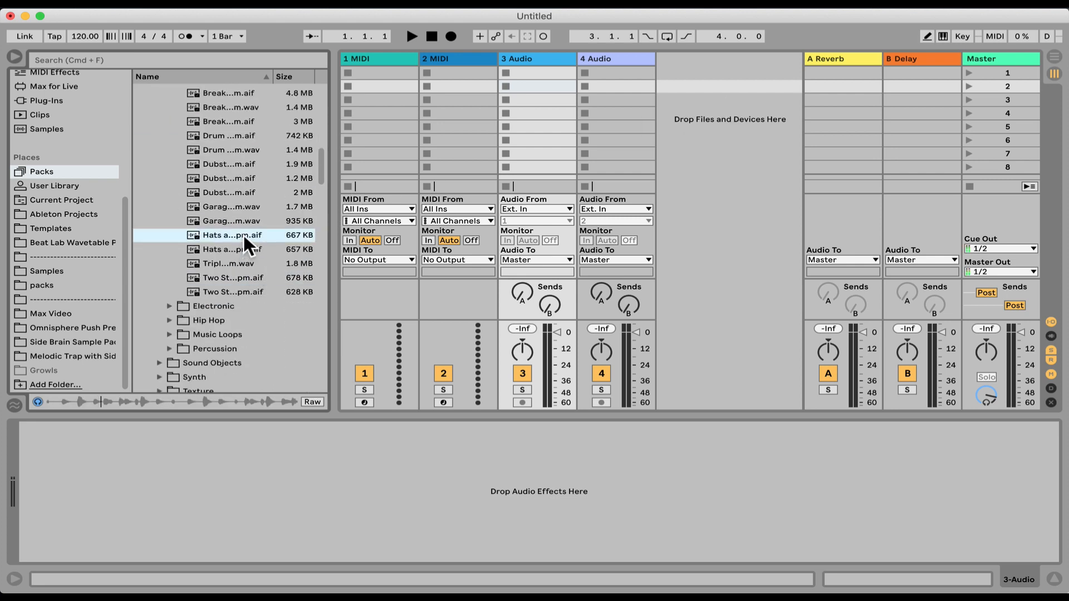
{"action": "left_click", "coordinate": [218, 221]}
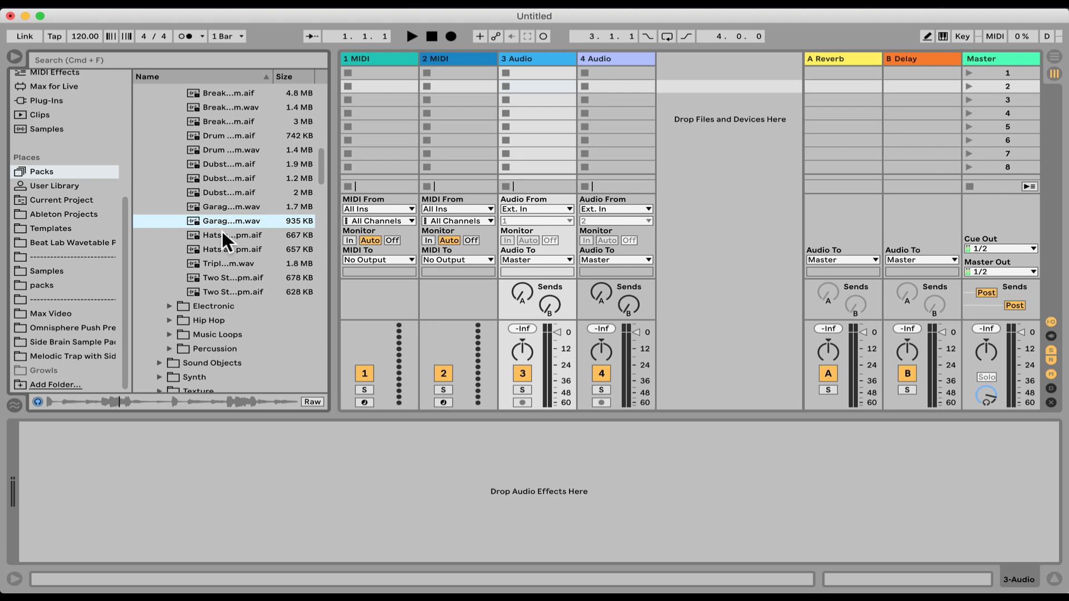
{"action": "left_click", "coordinate": [230, 250]}
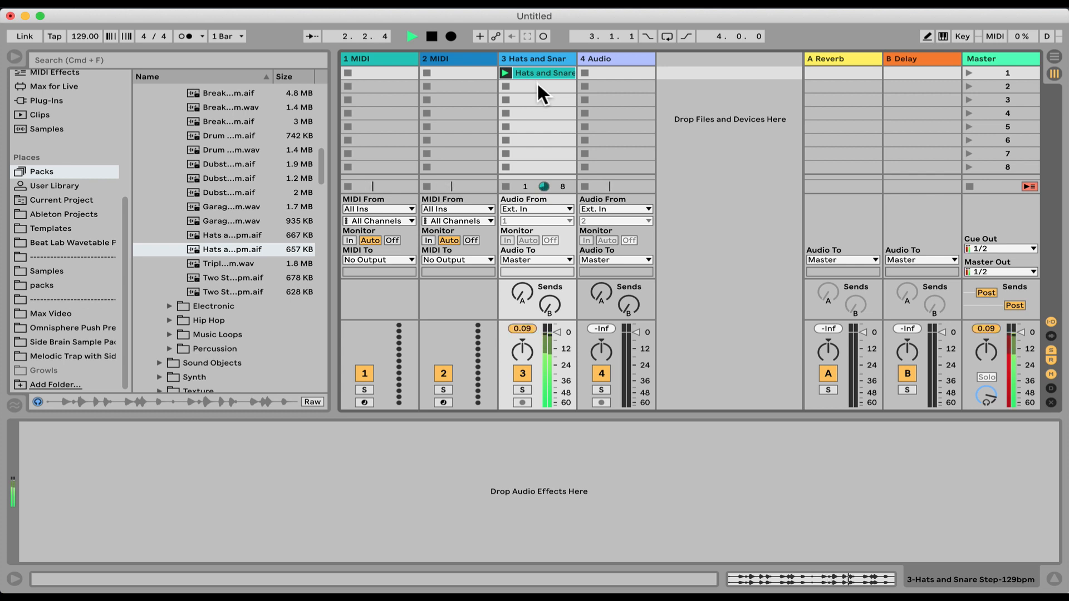
Delete the two empty MIDI tracks and raise the Hats and Snare Send A to about -15 dB.
{"action": "left_click", "coordinate": [377, 58]}
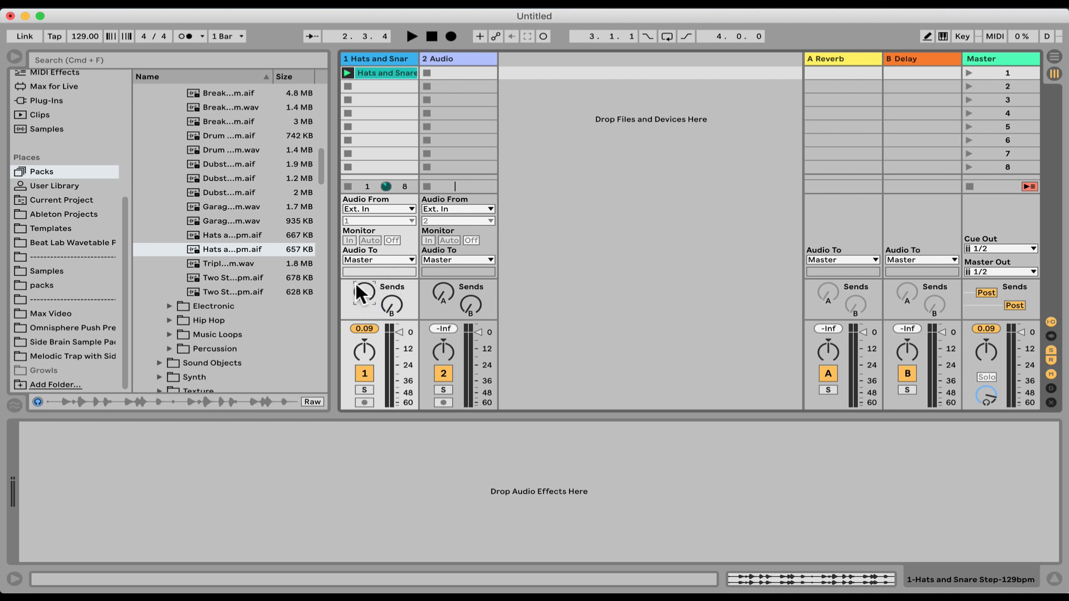
{"action": "mouse_move", "coordinate": [441, 356]}
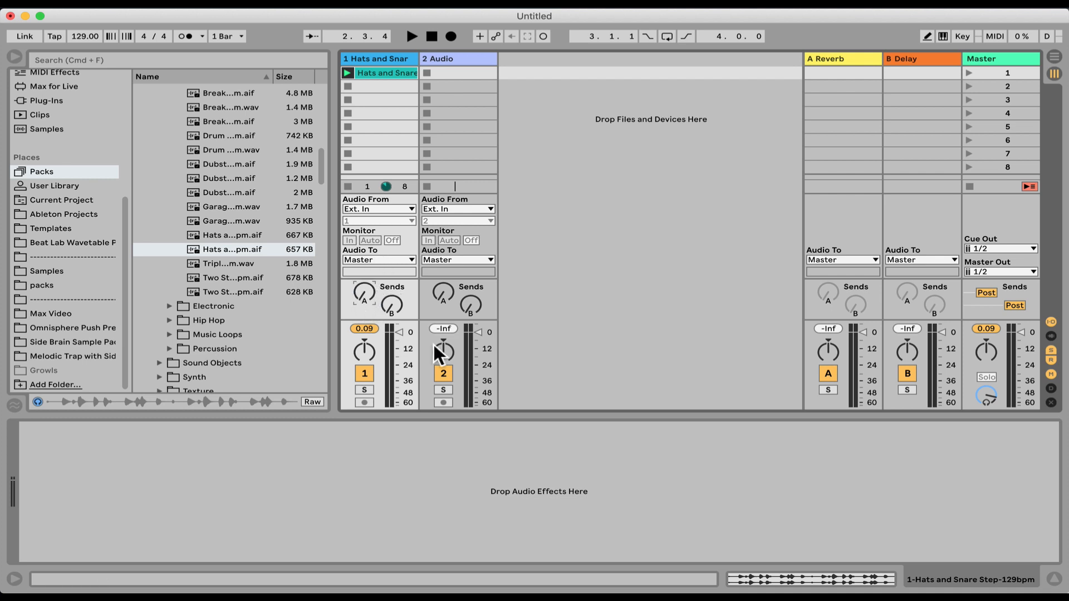
{"action": "mouse_move", "coordinate": [840, 179]}
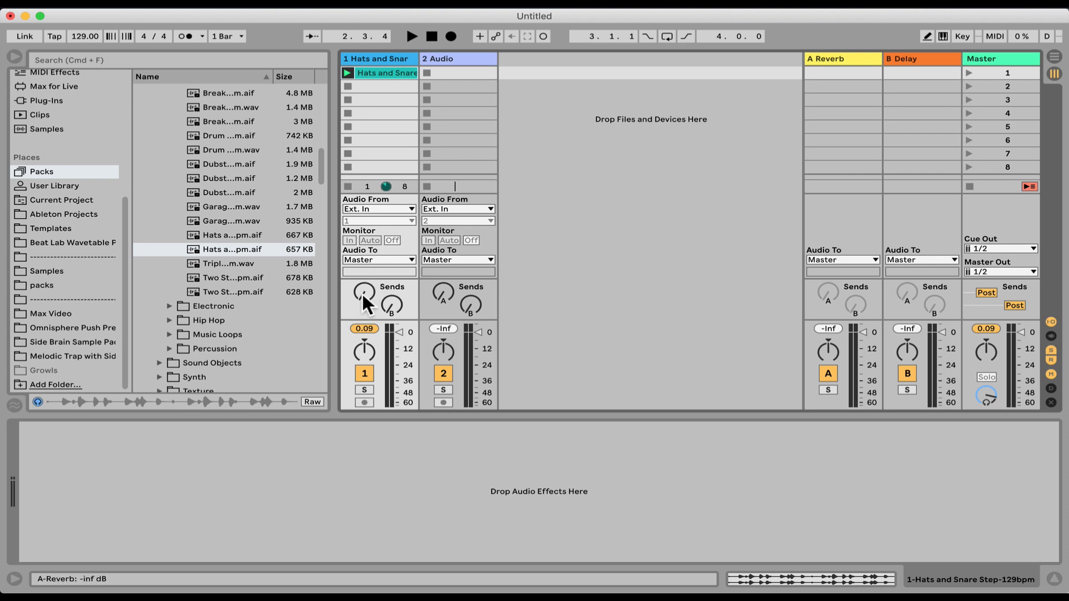
{"action": "left_click_drag", "start_coordinate": [362, 299], "coordinate": [362, 286]}
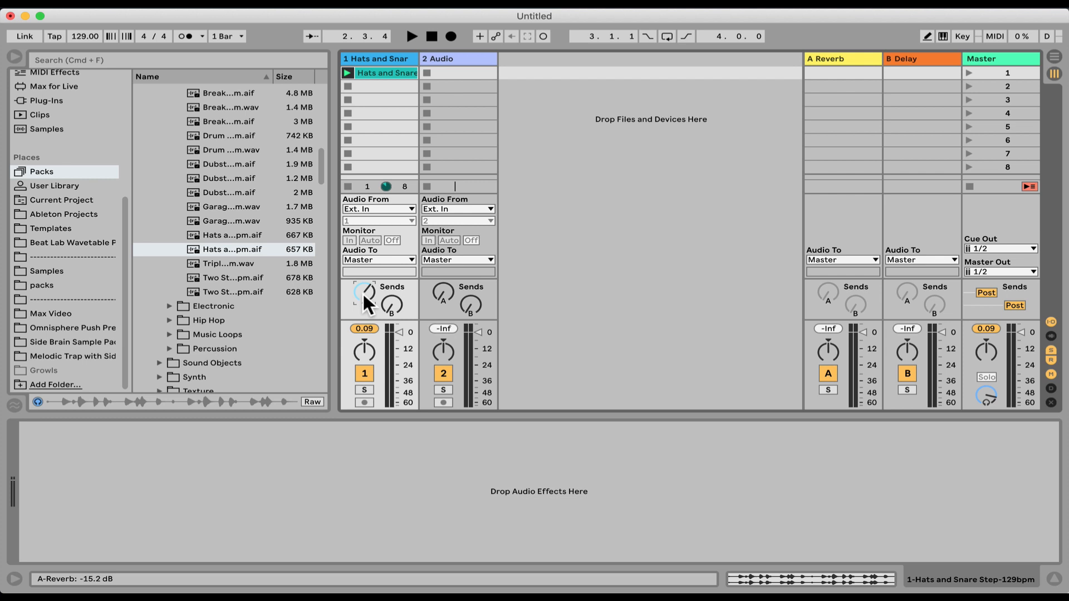
{"action": "mouse_move", "coordinate": [834, 72]}
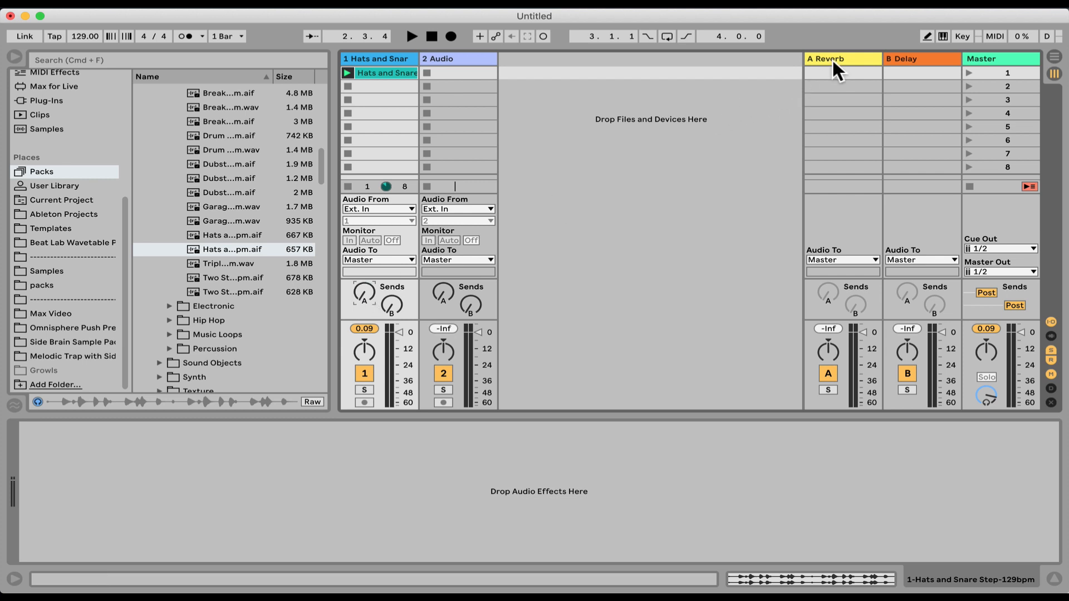
{"action": "left_click", "coordinate": [838, 58]}
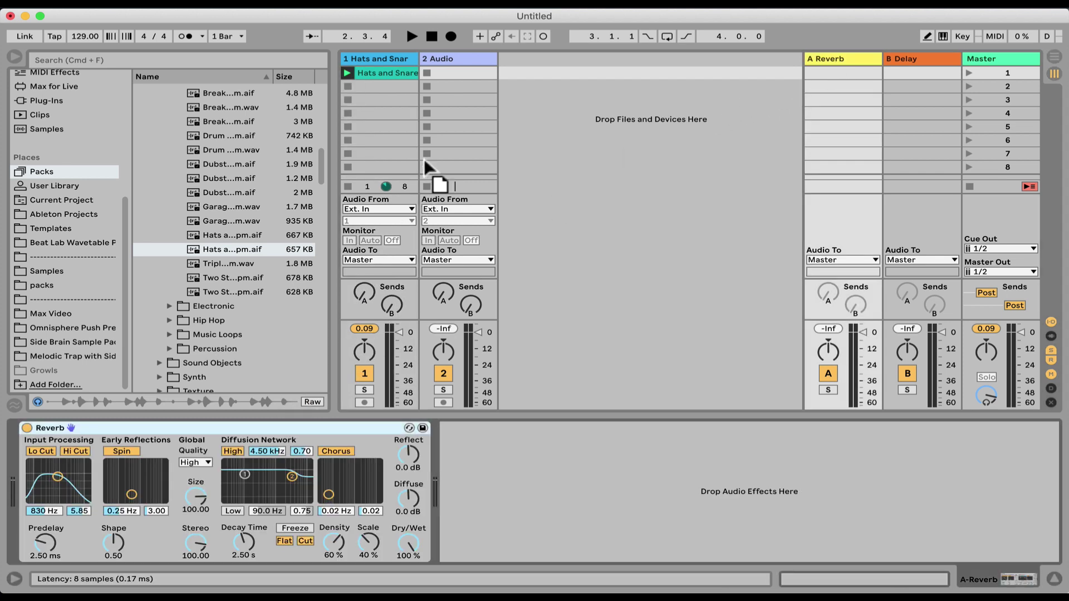
{"action": "left_click", "coordinate": [383, 74]}
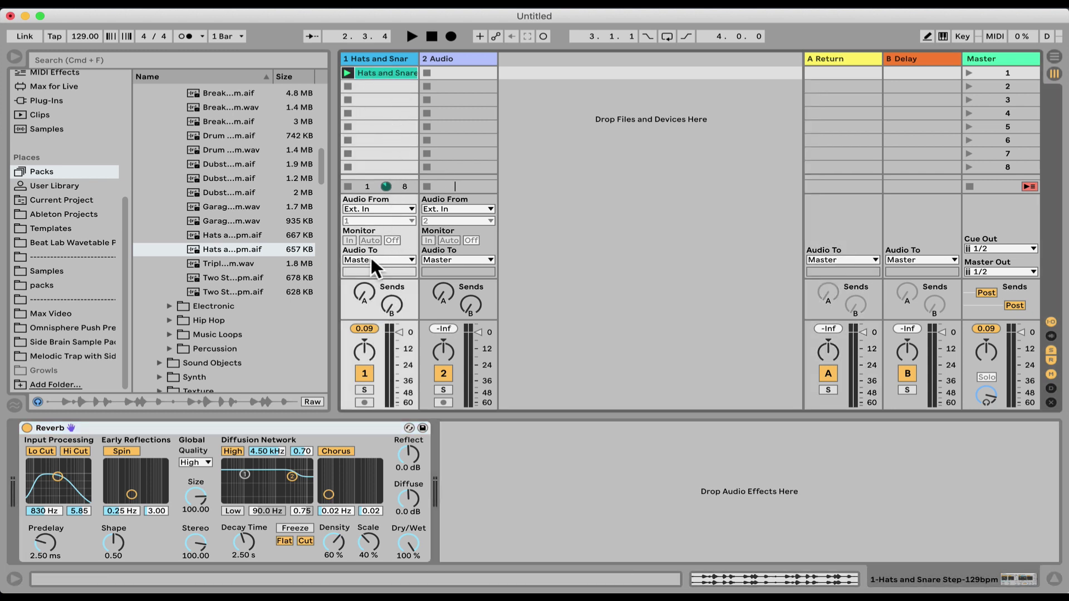
{"action": "left_click", "coordinate": [411, 36]}
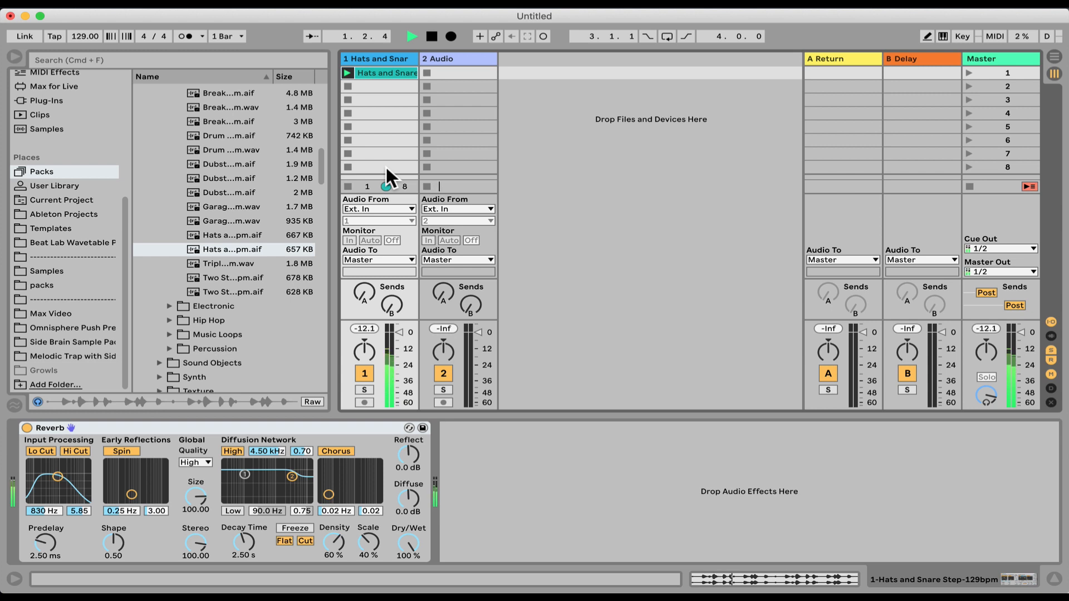
{"action": "left_click", "coordinate": [411, 36]}
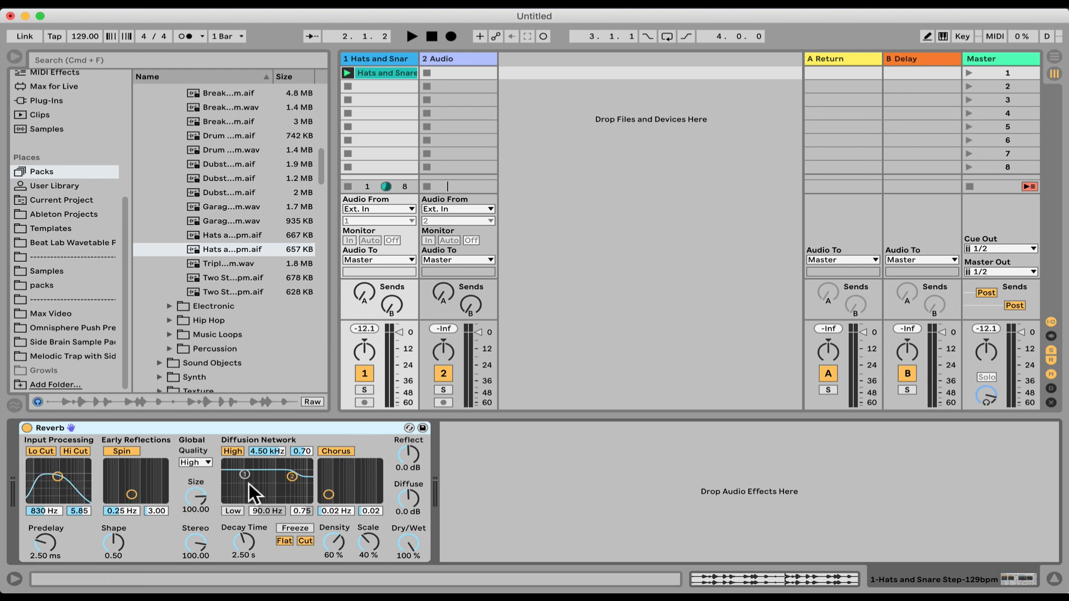
{"action": "mouse_move", "coordinate": [421, 566]}
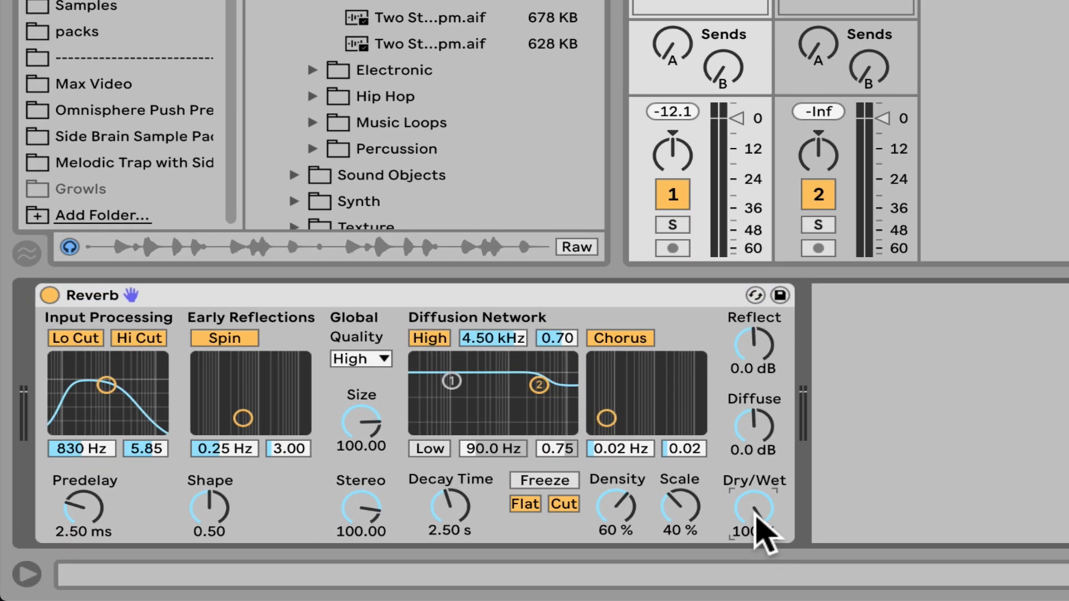
Lower the Reverb device's Dry/Wet to 30 %.
{"action": "left_click_drag", "start_coordinate": [754, 508], "coordinate": [754, 524]}
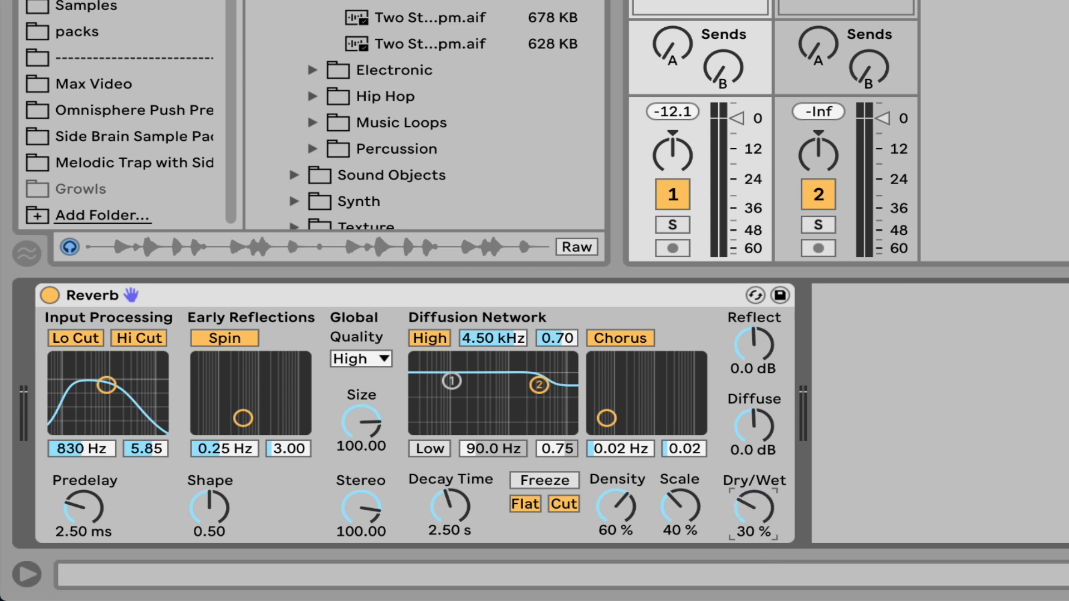
{"action": "mouse_move", "coordinate": [319, 441]}
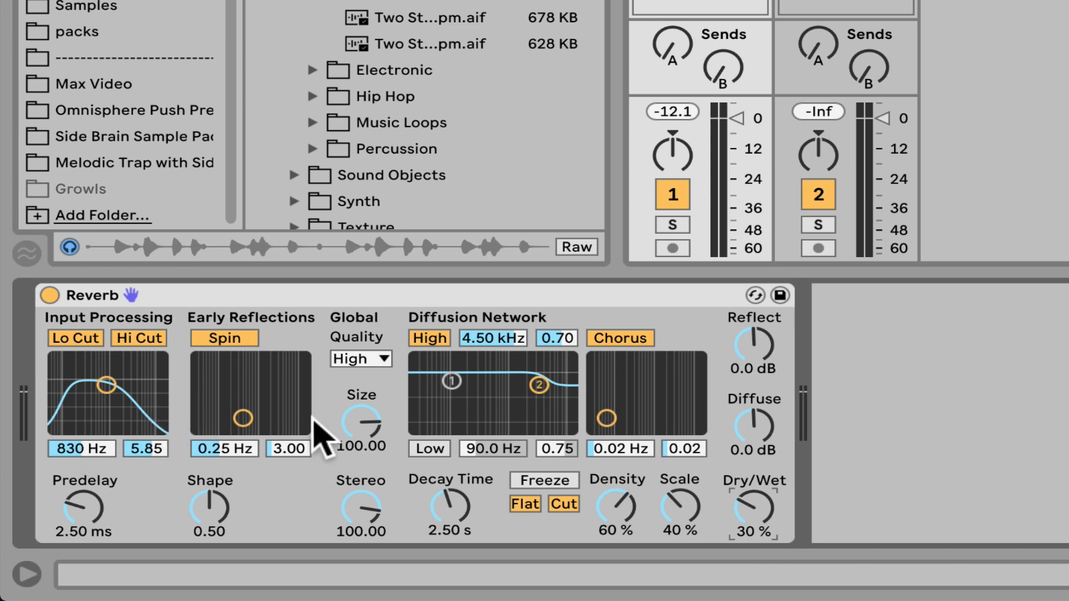
{"action": "mouse_move", "coordinate": [754, 511]}
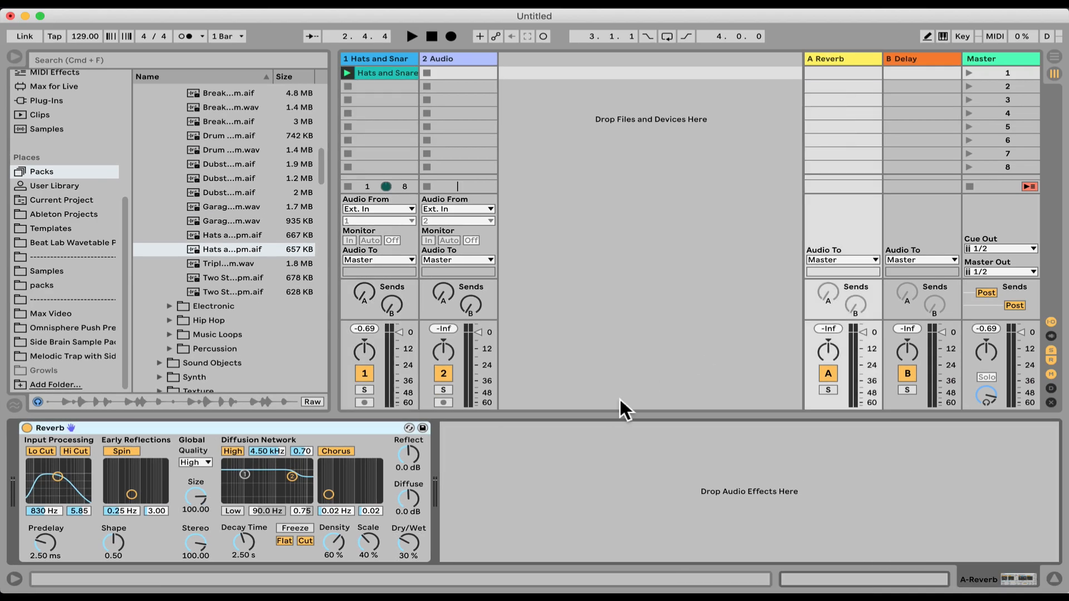
{"action": "mouse_move", "coordinate": [501, 525]}
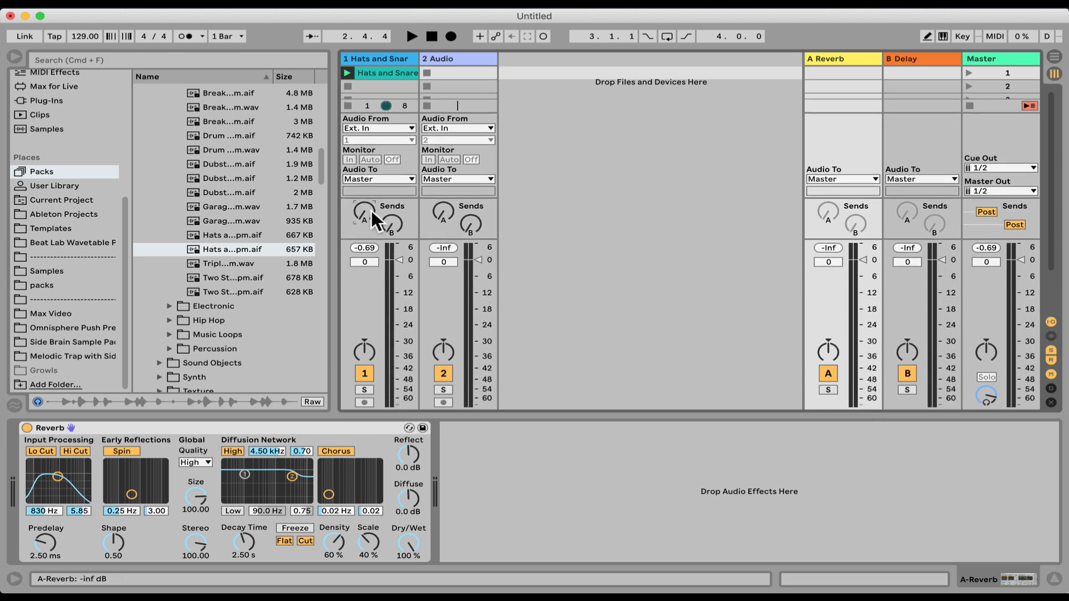
Launch the Hats and Snare clip so its send feeds the A Reverb return.
{"action": "left_click", "coordinate": [412, 36]}
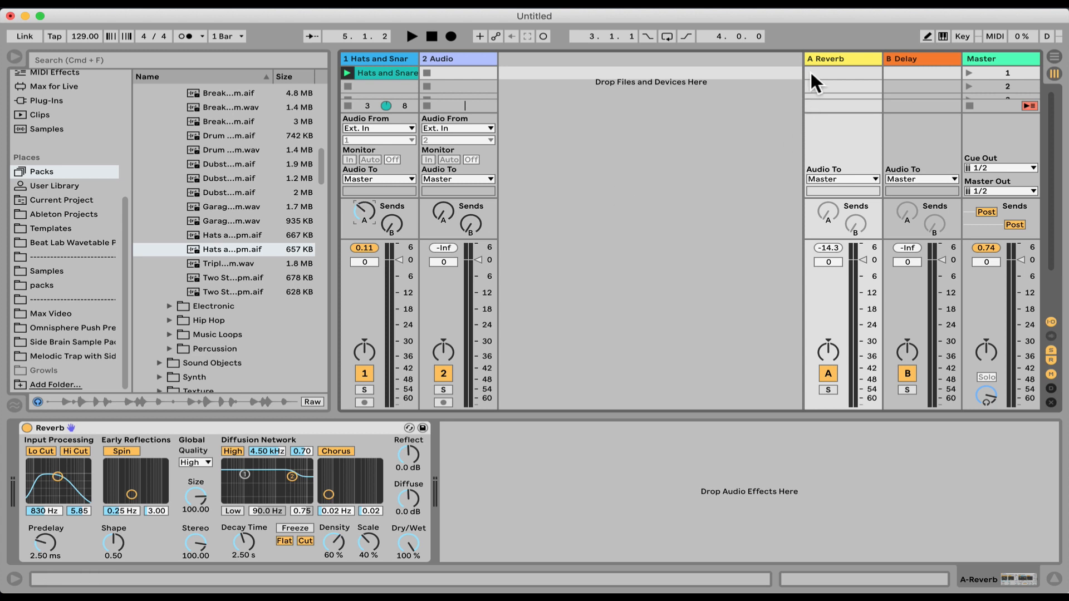
{"action": "mouse_move", "coordinate": [540, 509]}
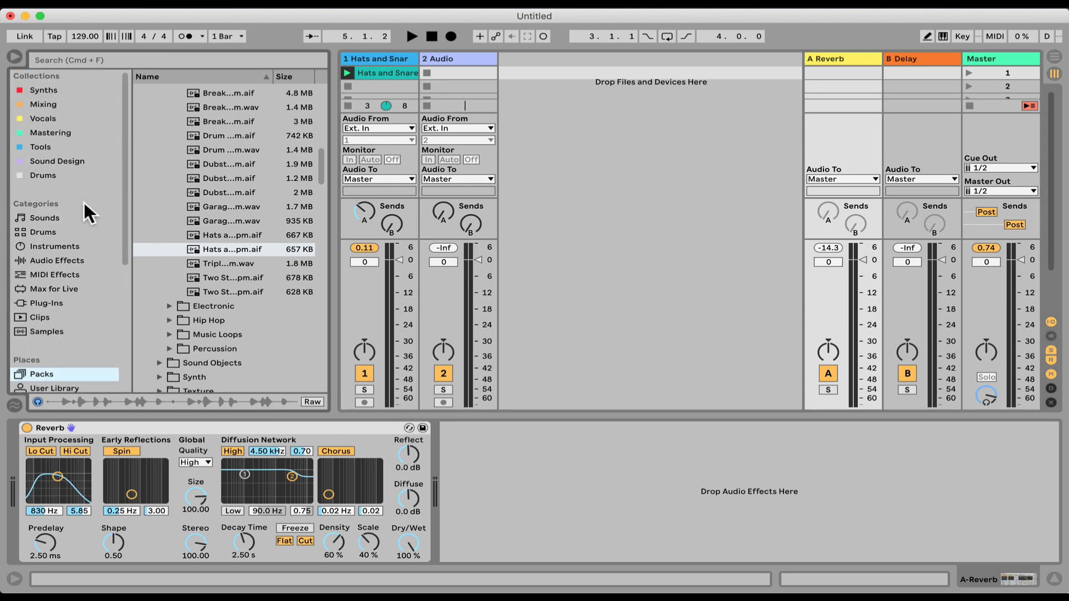
Show the Audio Effects category in the browser sidebar.
{"action": "left_click", "coordinate": [56, 260]}
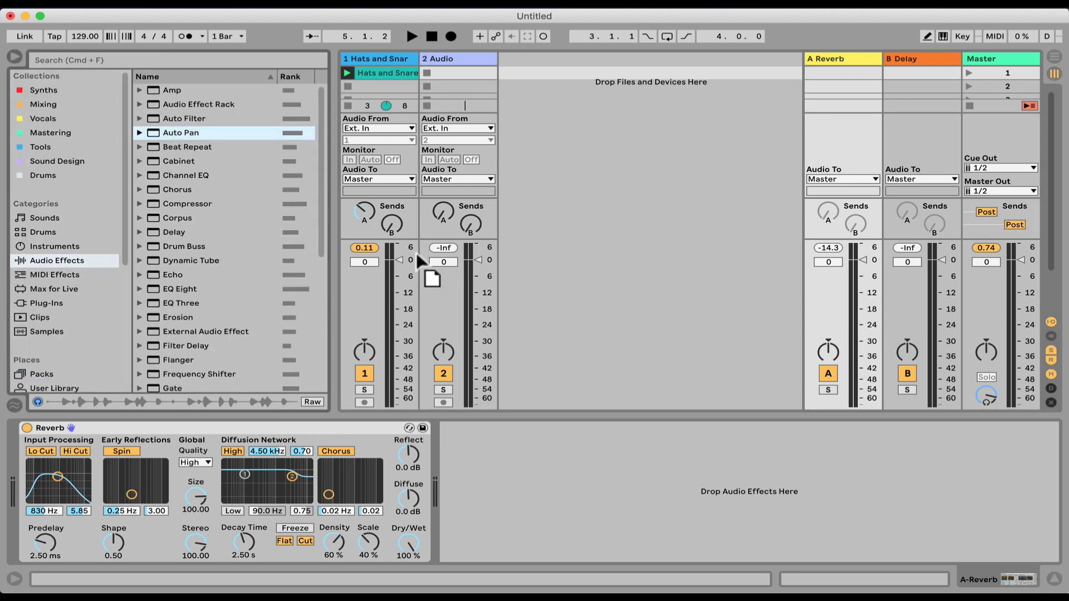
{"action": "double_click", "coordinate": [180, 133]}
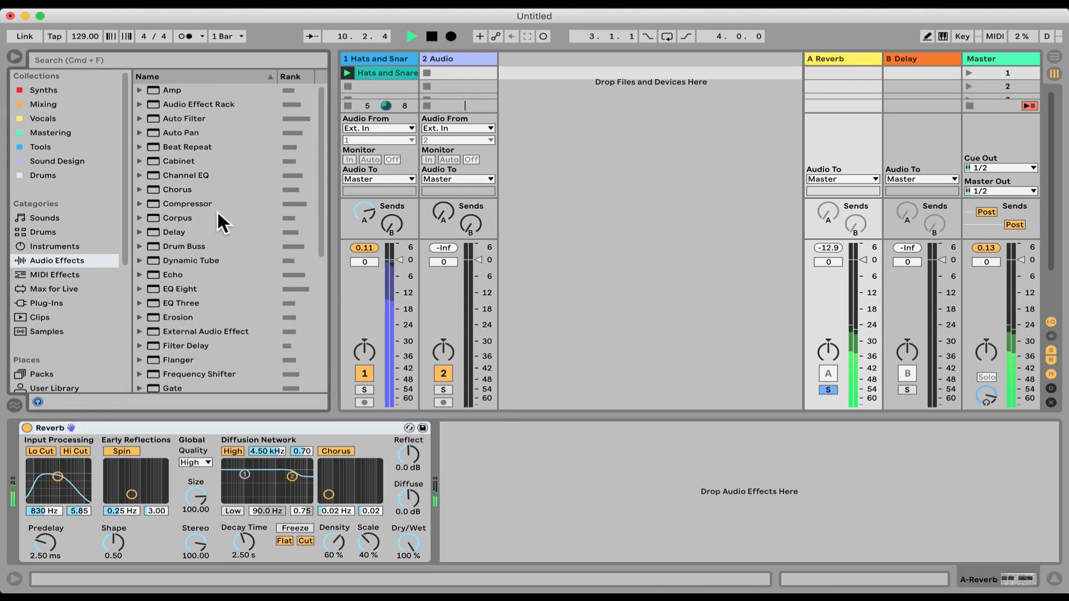
Add EQ Eight after the Reverb with a low cut and a high cut near 3 kHz.
{"action": "double_click", "coordinate": [179, 290]}
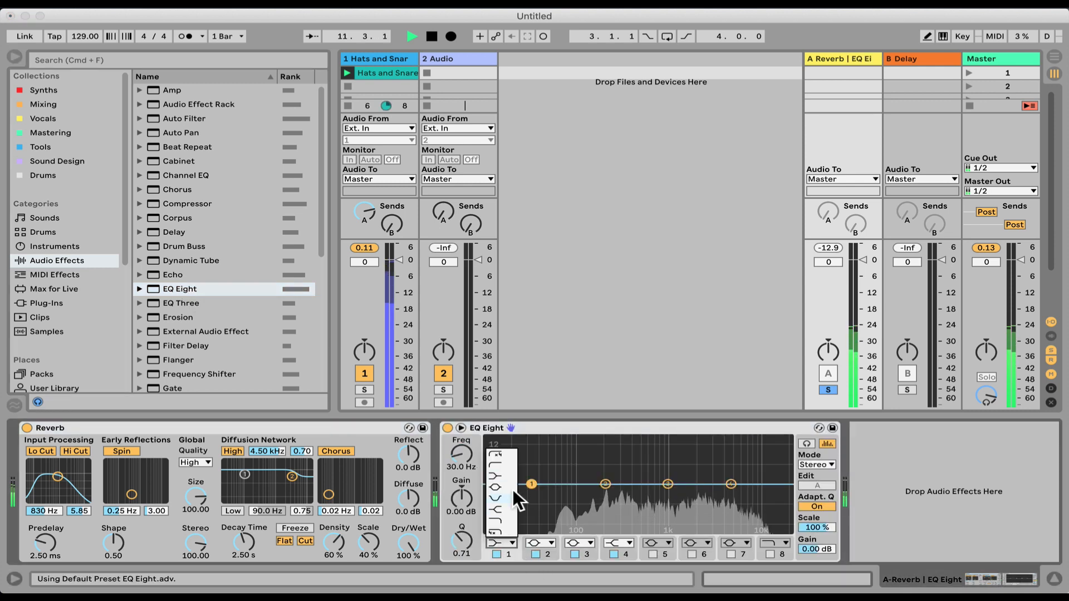
{"action": "left_click_drag", "start_coordinate": [531, 484], "coordinate": [585, 498]}
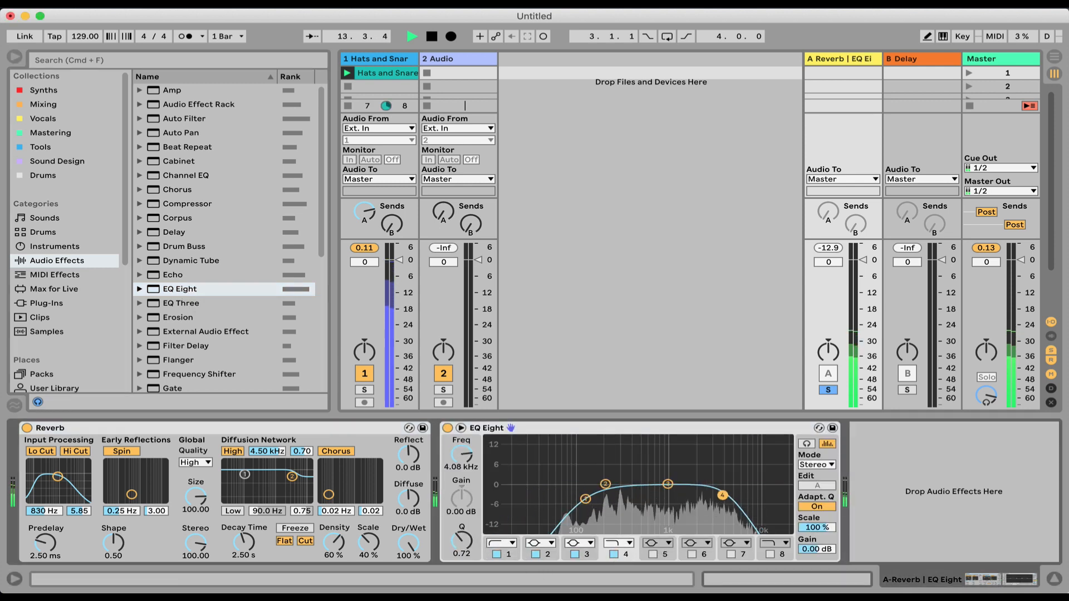
{"action": "left_click_drag", "start_coordinate": [721, 494], "coordinate": [710, 497]}
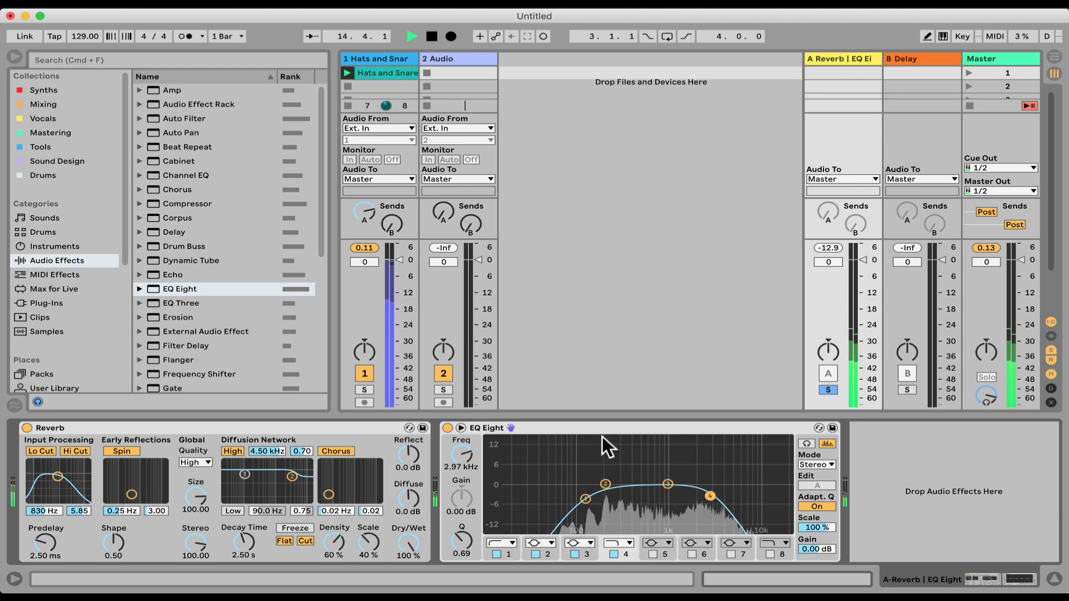
{"action": "mouse_move", "coordinate": [164, 252]}
{"action": "type", "text": "Keys"}
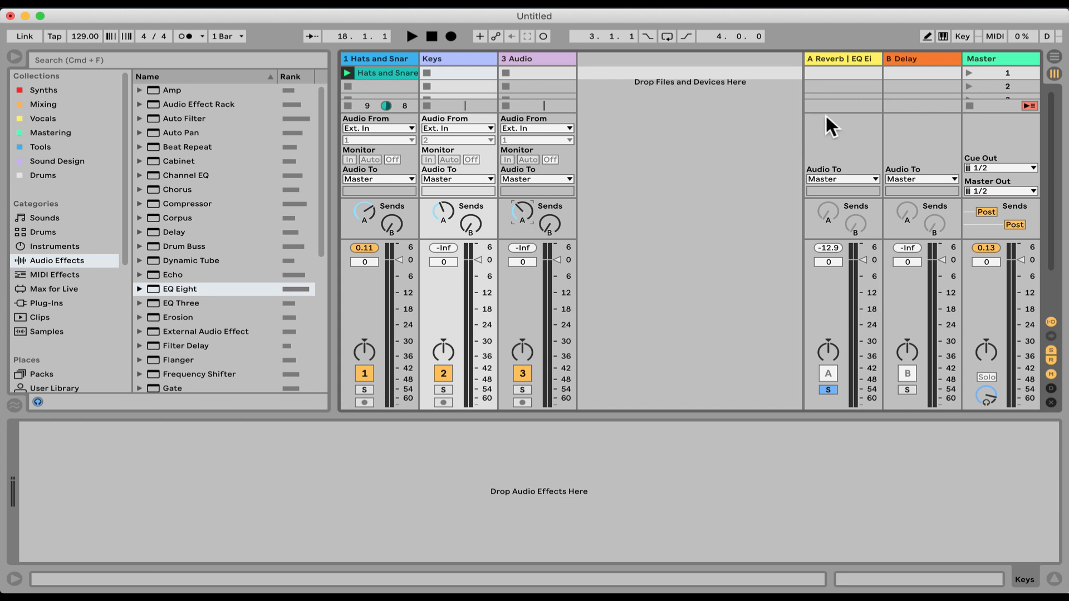
{"action": "mouse_move", "coordinate": [590, 233]}
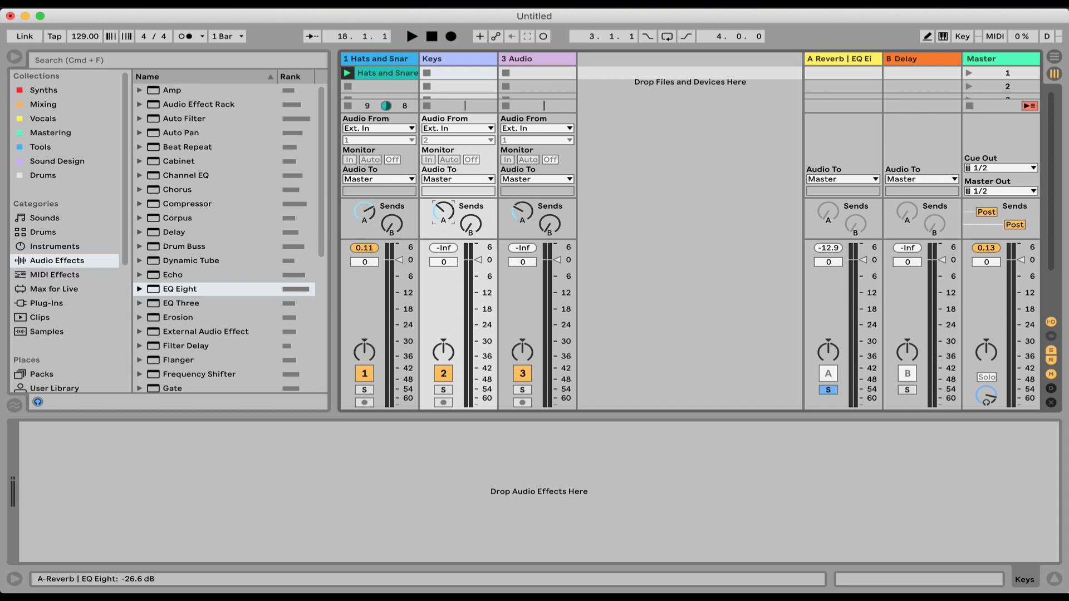
Unsolo the A Reverb return and set its volume to -0.3 dB.
{"action": "left_click", "coordinate": [839, 59]}
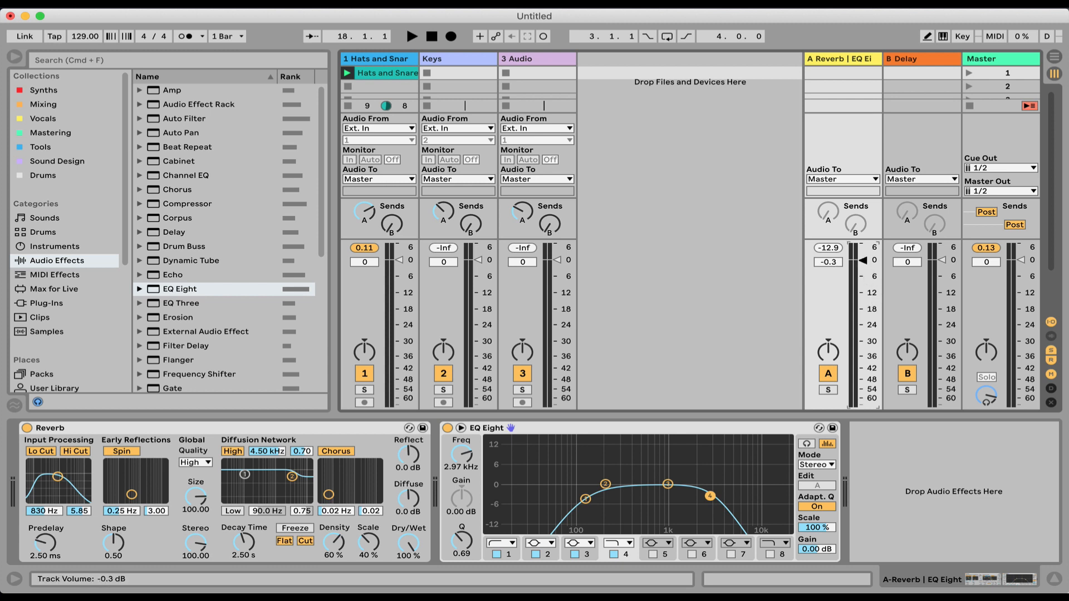
{"action": "left_click_drag", "start_coordinate": [828, 262], "coordinate": [827, 266]}
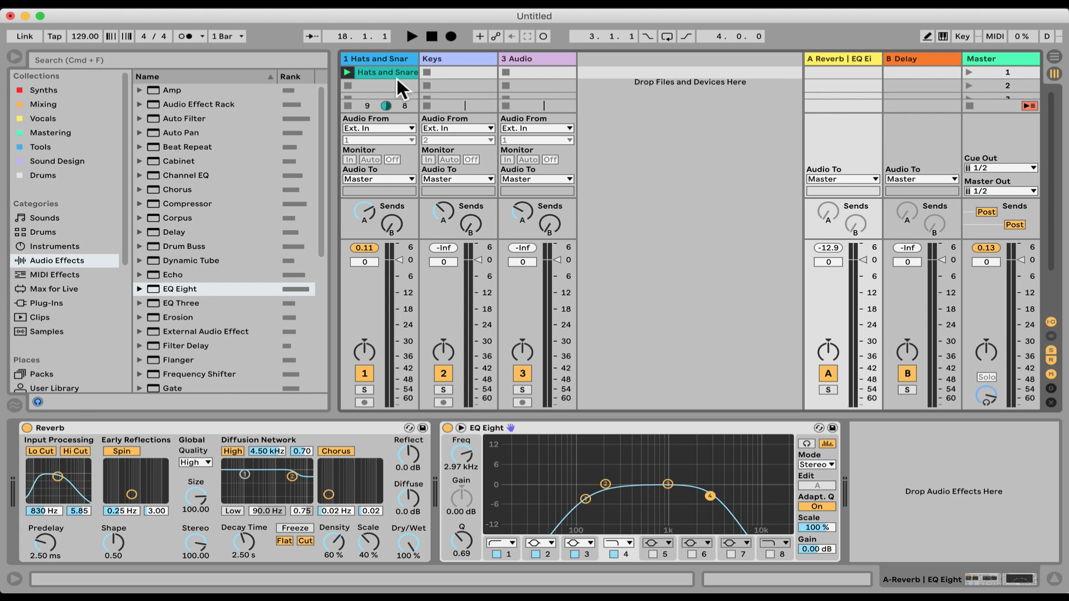
{"action": "mouse_move", "coordinate": [303, 438]}
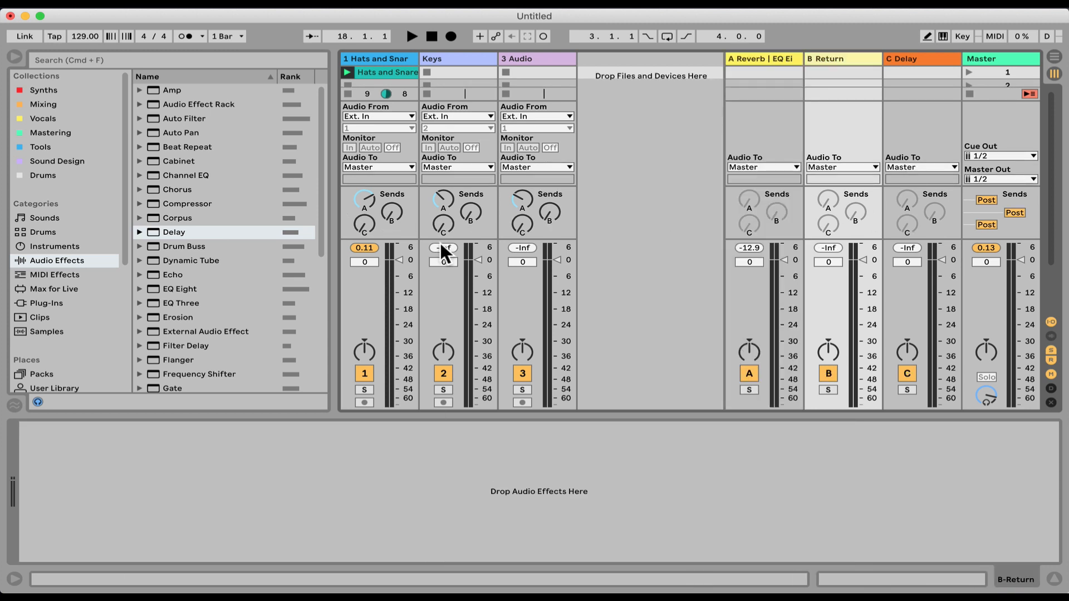
Add an Overdrive device on a new B return, then show the A Reverb return's devices.
{"action": "double_click", "coordinate": [182, 229]}
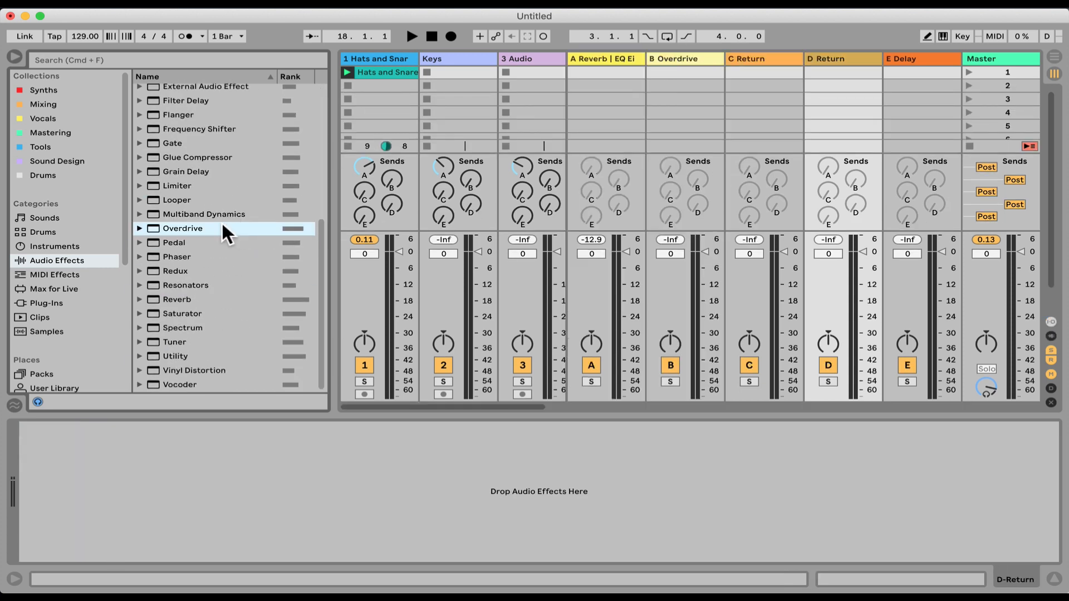
{"action": "double_click", "coordinate": [187, 203]}
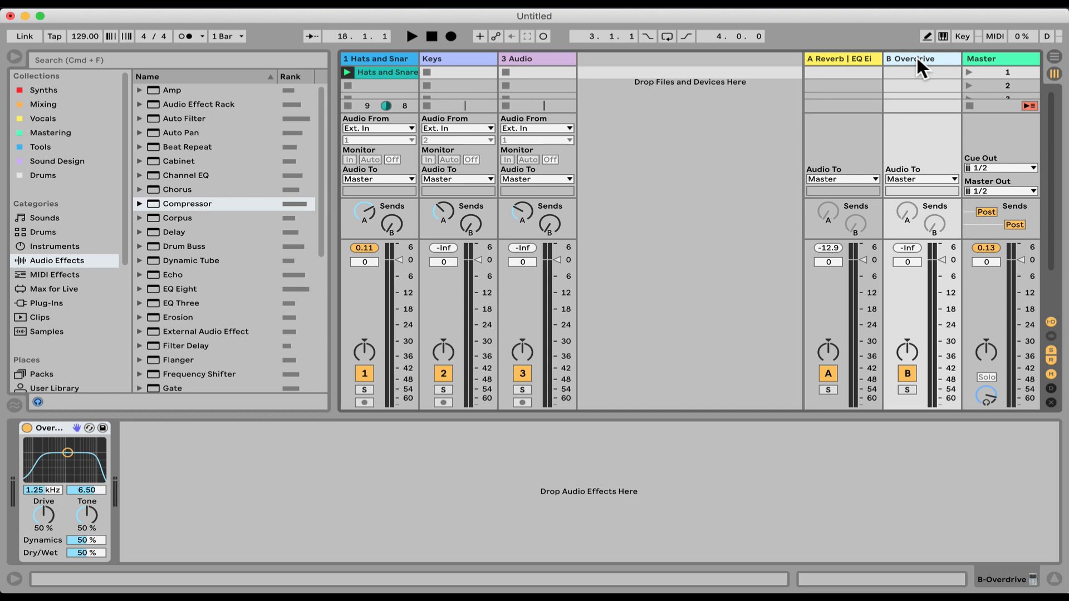
{"action": "mouse_move", "coordinate": [392, 60]}
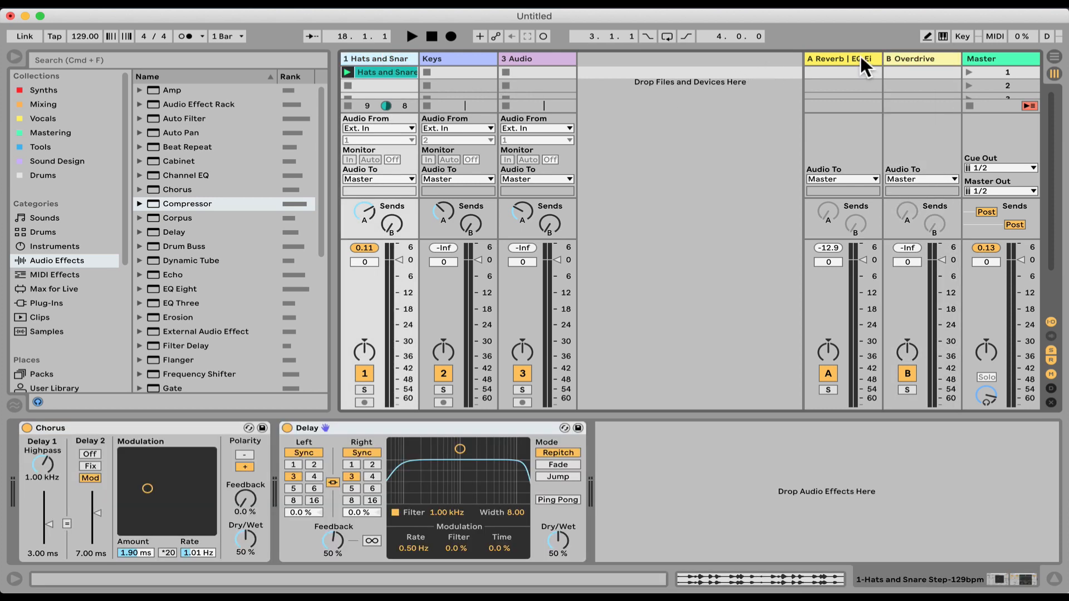
{"action": "left_click", "coordinate": [841, 58]}
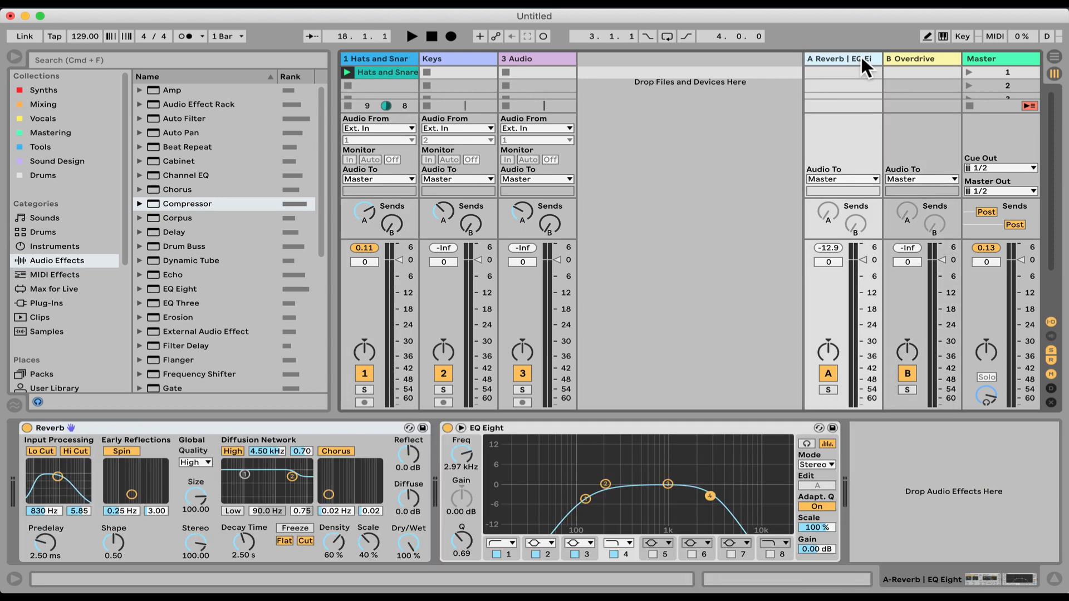
{"action": "mouse_move", "coordinate": [581, 131]}
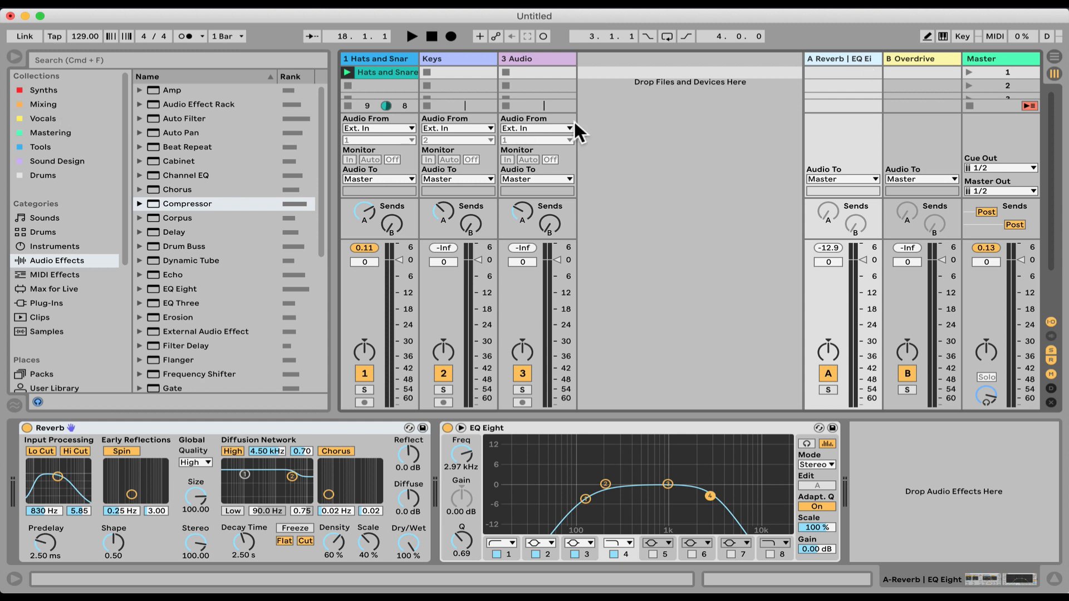
{"action": "mouse_move", "coordinate": [826, 96]}
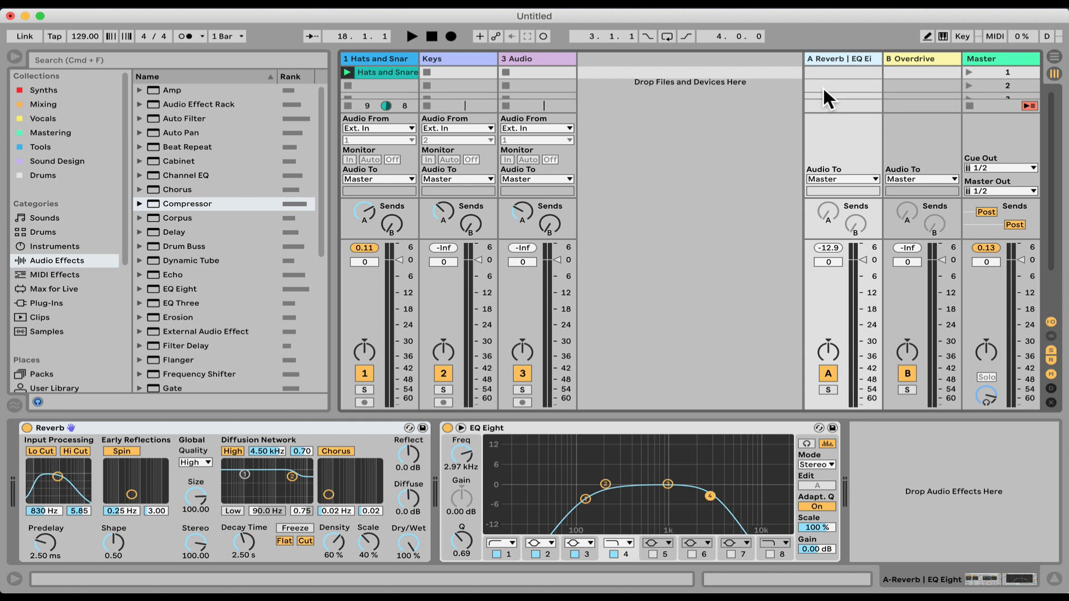
{"action": "mouse_move", "coordinate": [114, 67]}
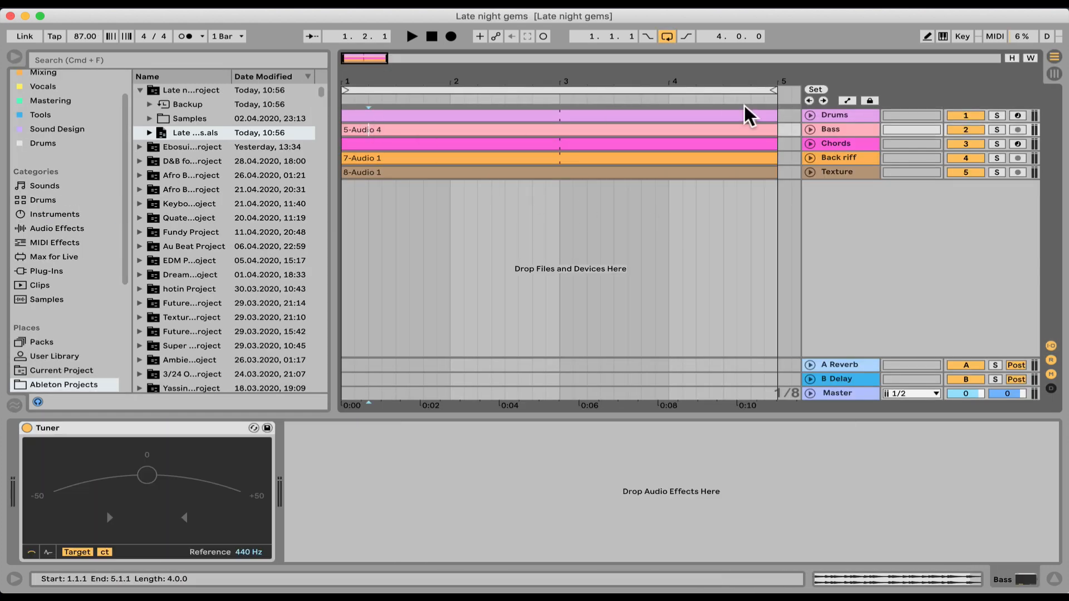
Load the 'Late night gems' set, unfold the Drums track and browse Audio Effects.
{"action": "left_click", "coordinate": [810, 115]}
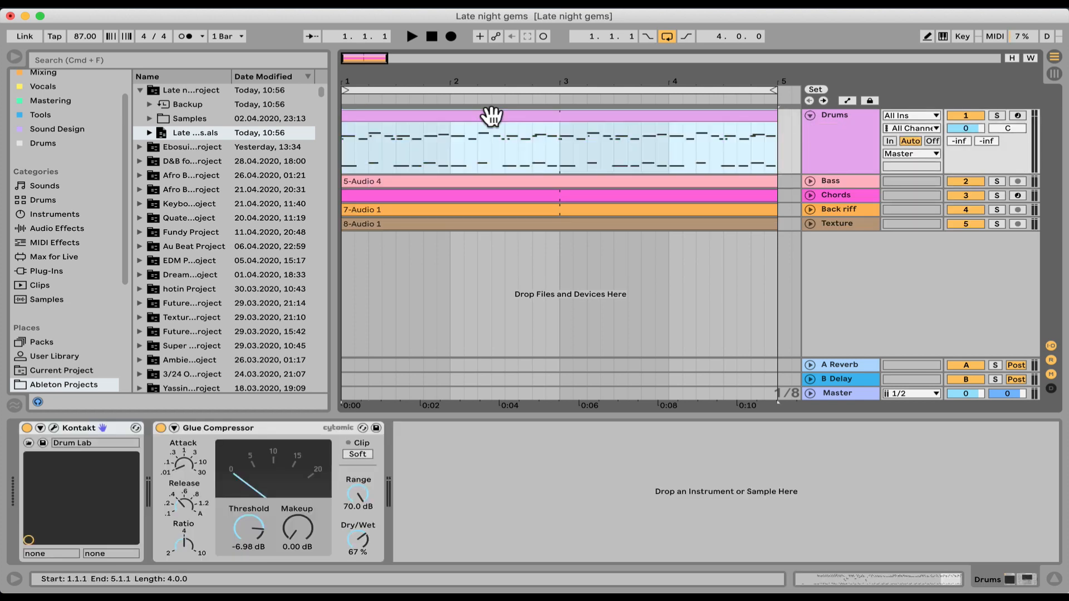
{"action": "left_click", "coordinate": [411, 35]}
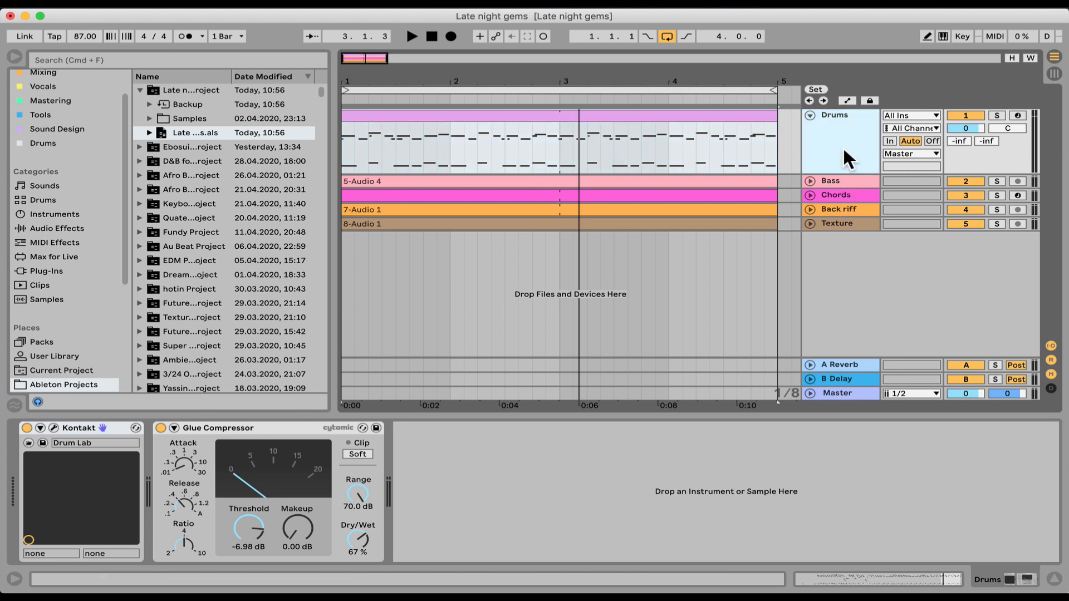
{"action": "left_click", "coordinate": [56, 228]}
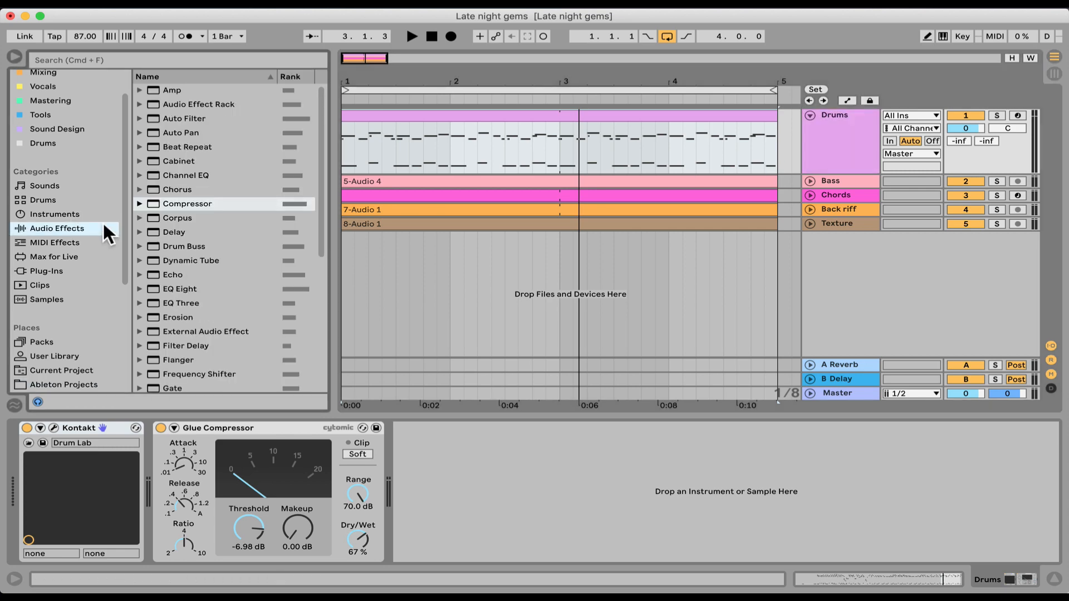
{"action": "double_click", "coordinate": [176, 299]}
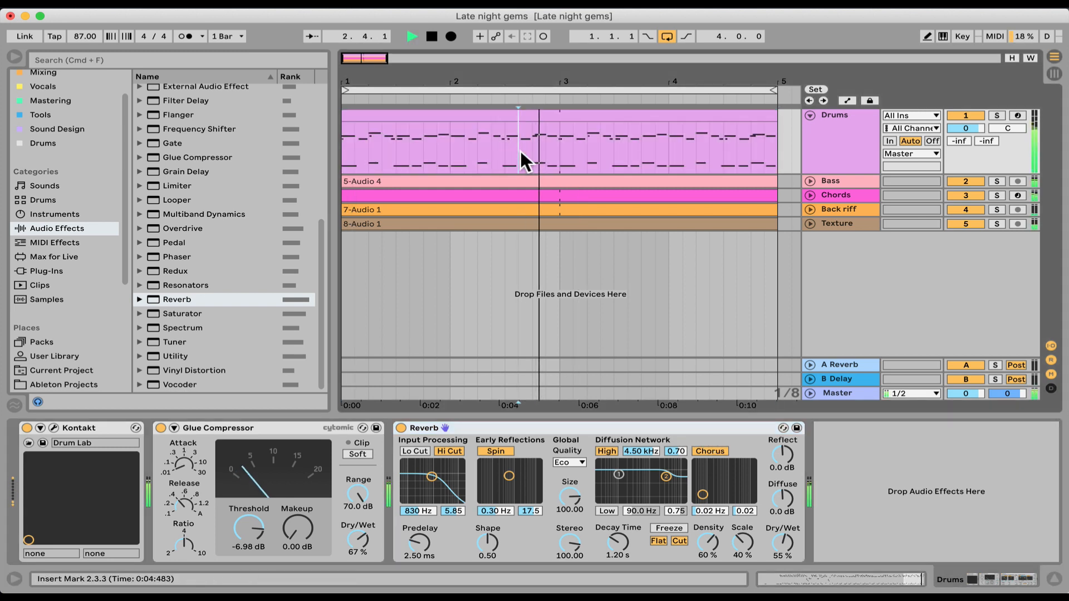
{"action": "left_click", "coordinate": [430, 36]}
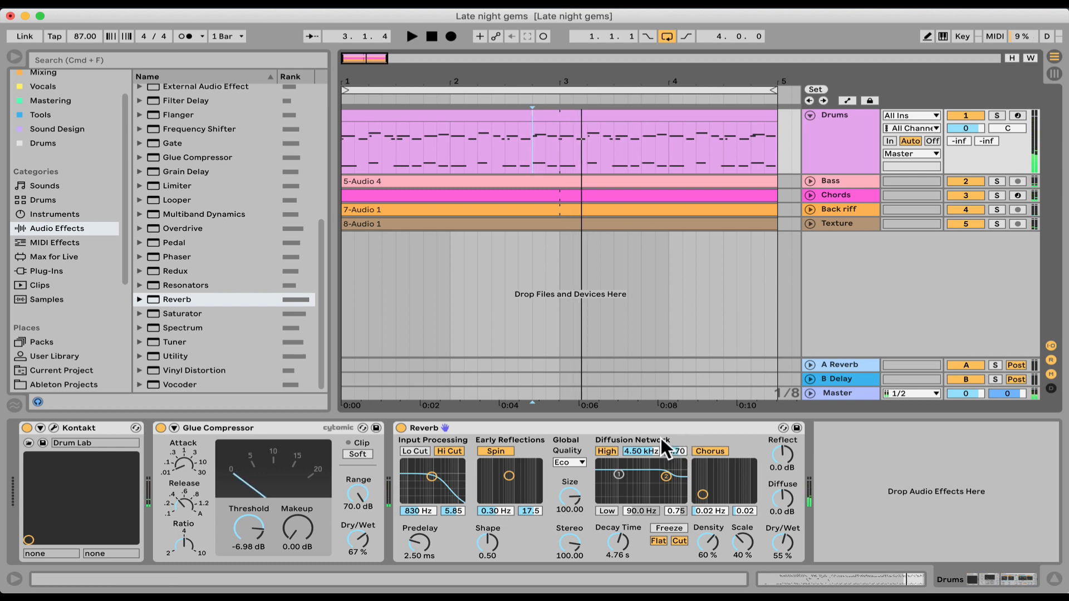
{"action": "left_click", "coordinate": [532, 159]}
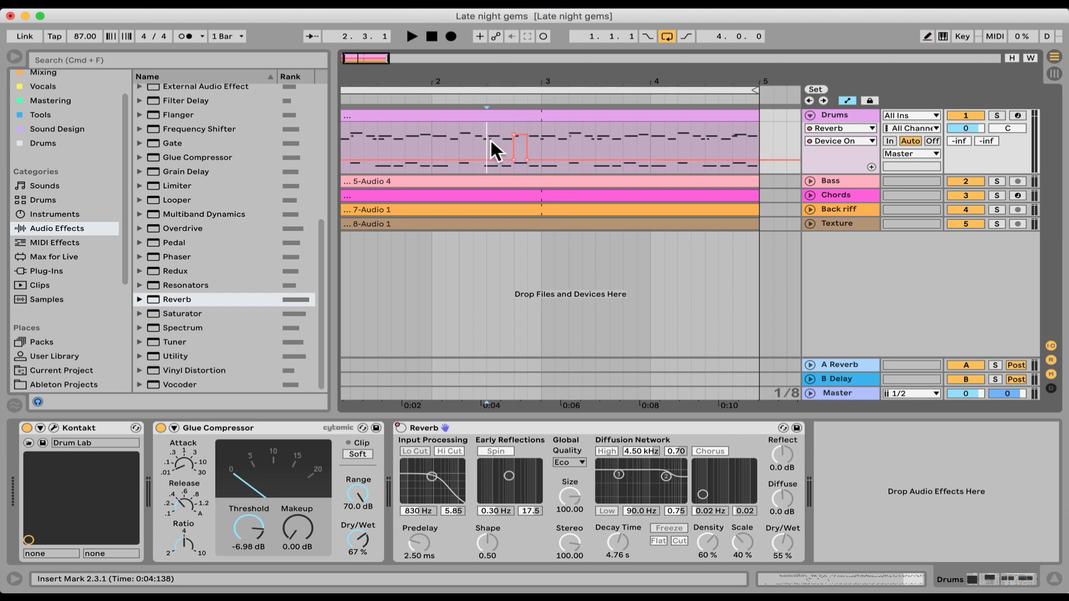
{"action": "left_click", "coordinate": [412, 36]}
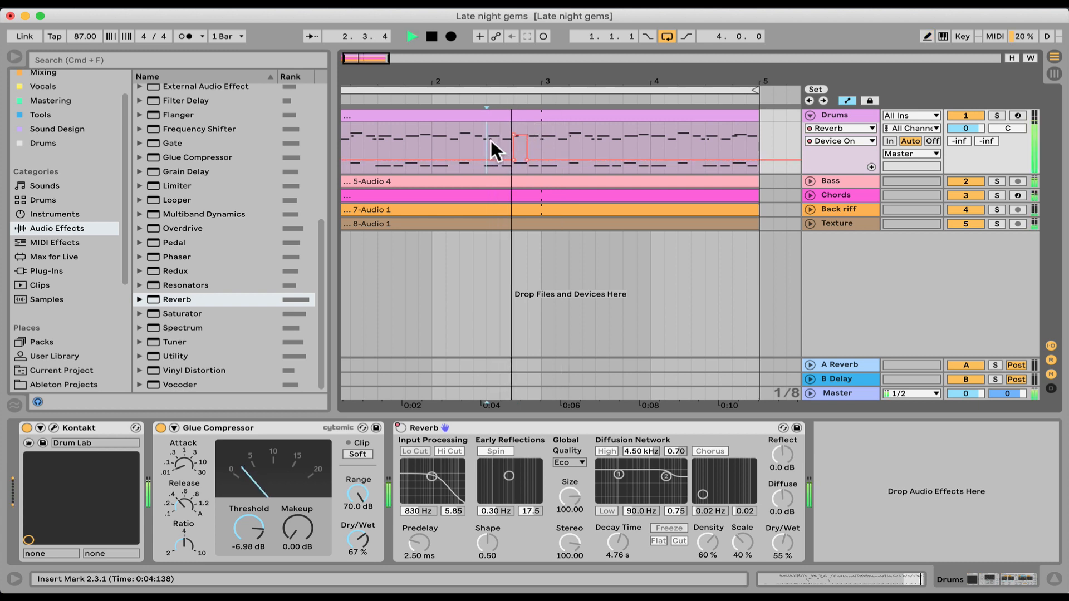
{"action": "left_click", "coordinate": [427, 36]}
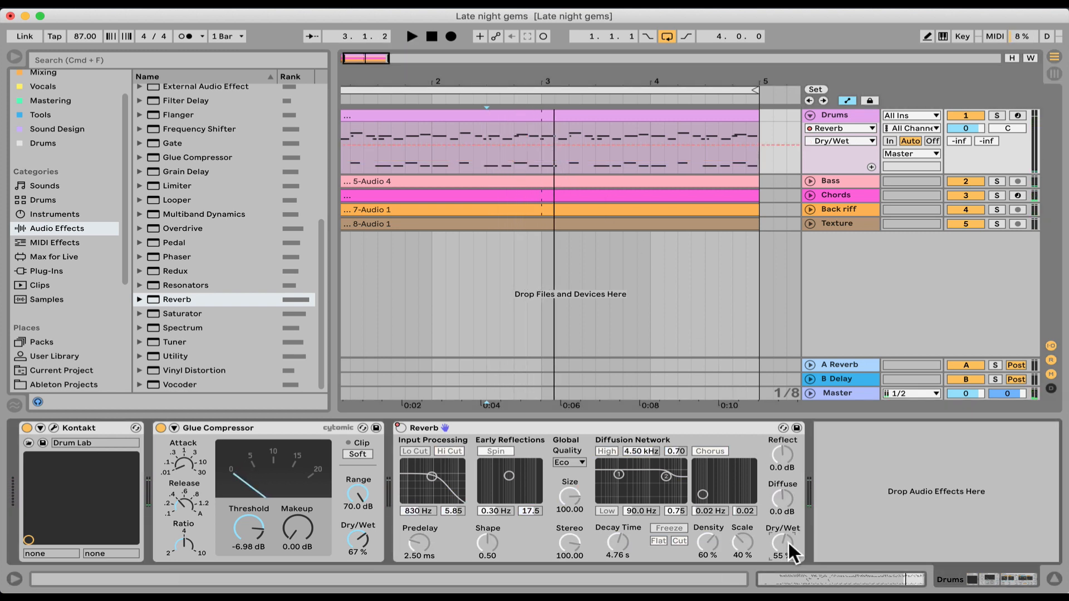
{"action": "left_click_drag", "start_coordinate": [783, 546], "coordinate": [783, 553]}
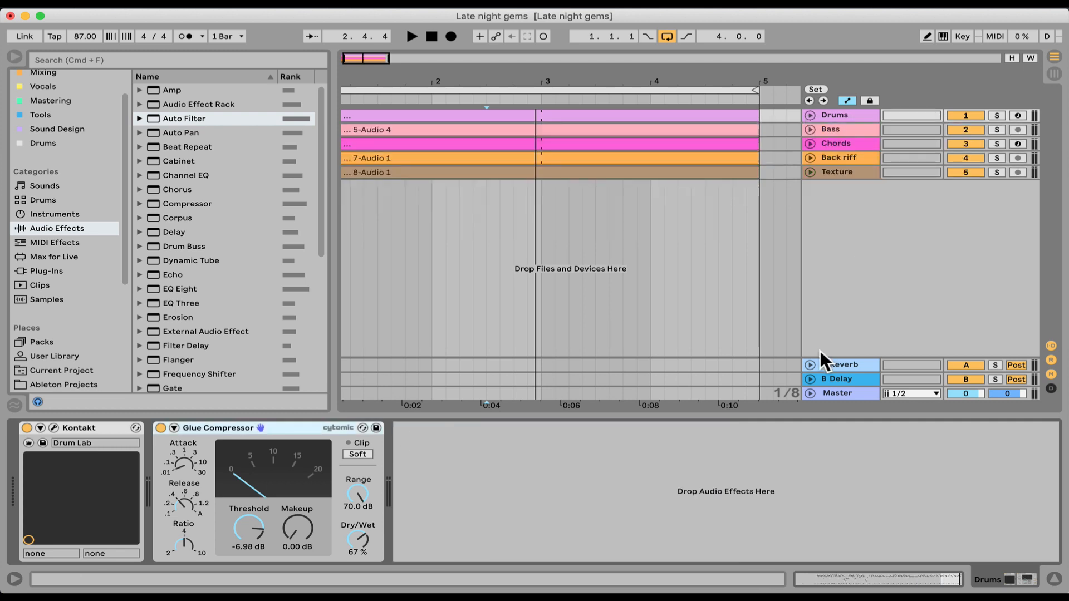
Select the A Reverb return to view its Reverb device (100% wet, 4.55 s decay).
{"action": "left_click", "coordinate": [846, 364]}
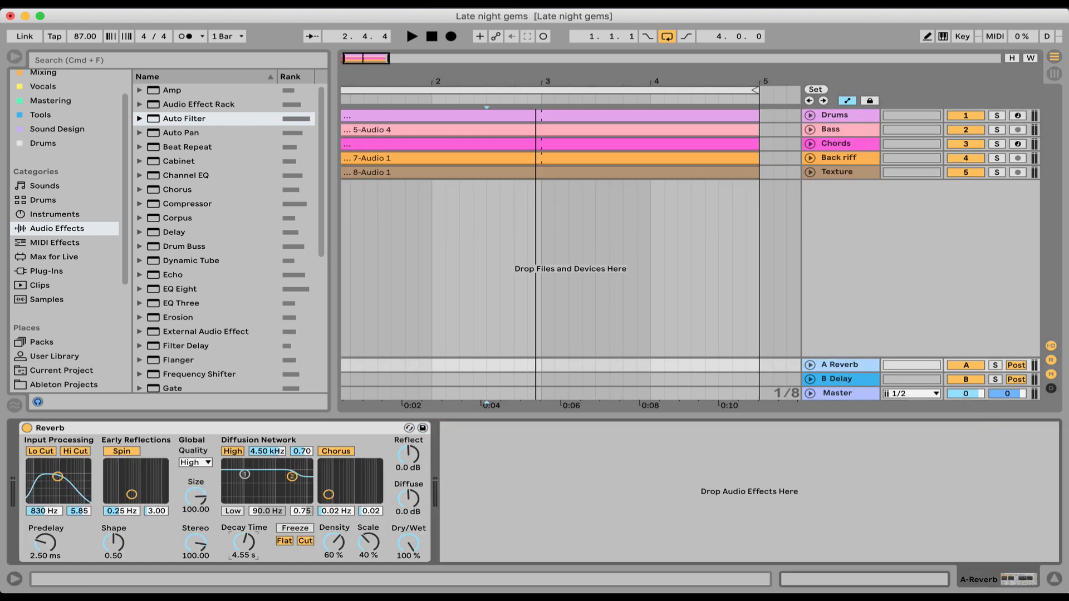
{"action": "mouse_move", "coordinate": [817, 109]}
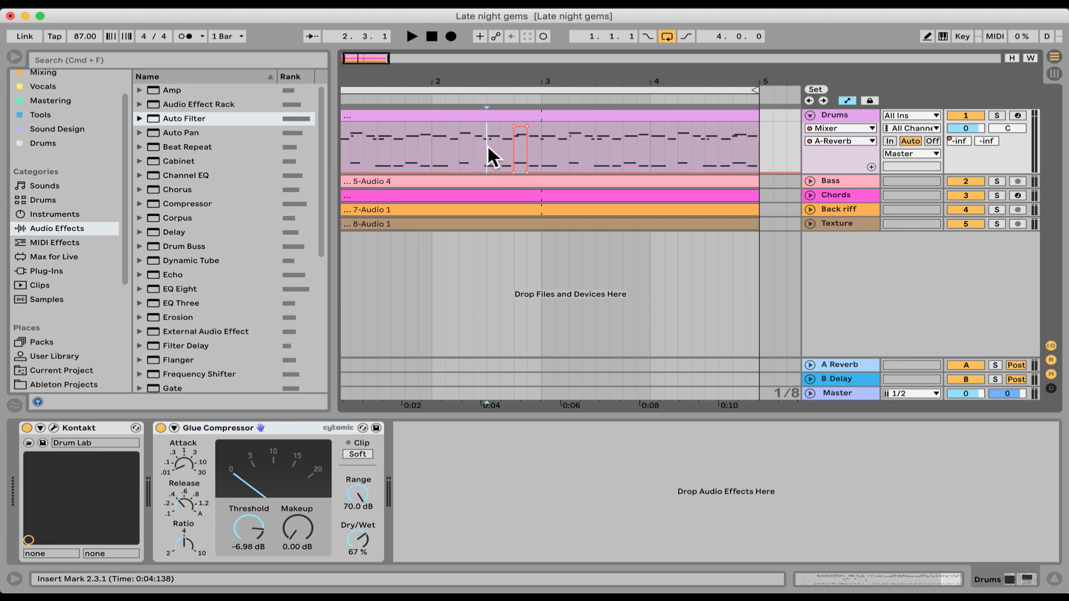
Audition the Drums reverb and delay throws by playing from just before each, then unfold Drums.
{"action": "left_click", "coordinate": [838, 364]}
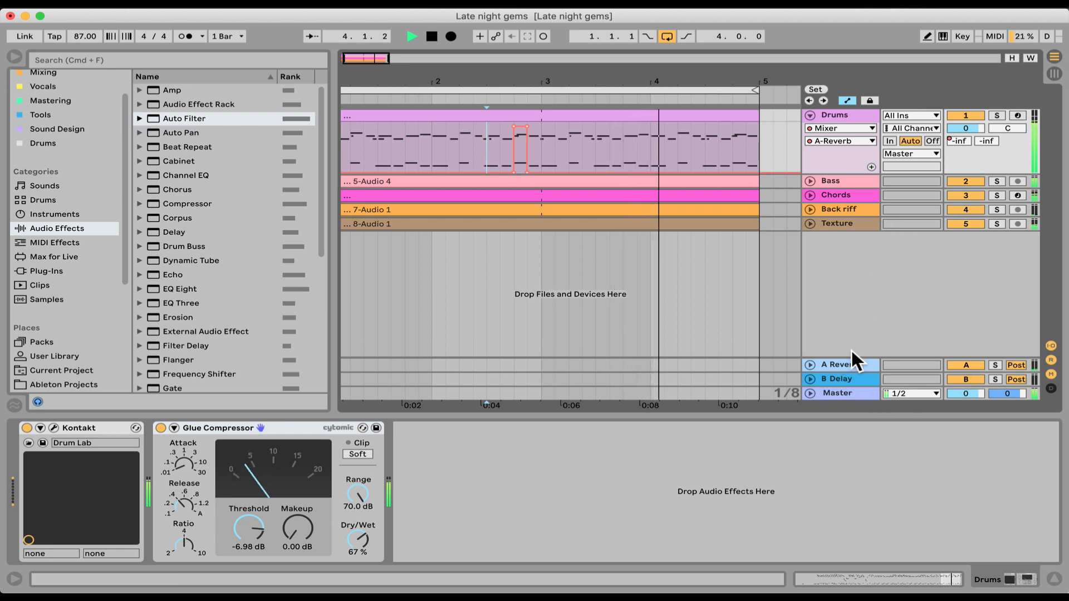
{"action": "left_click", "coordinate": [840, 379]}
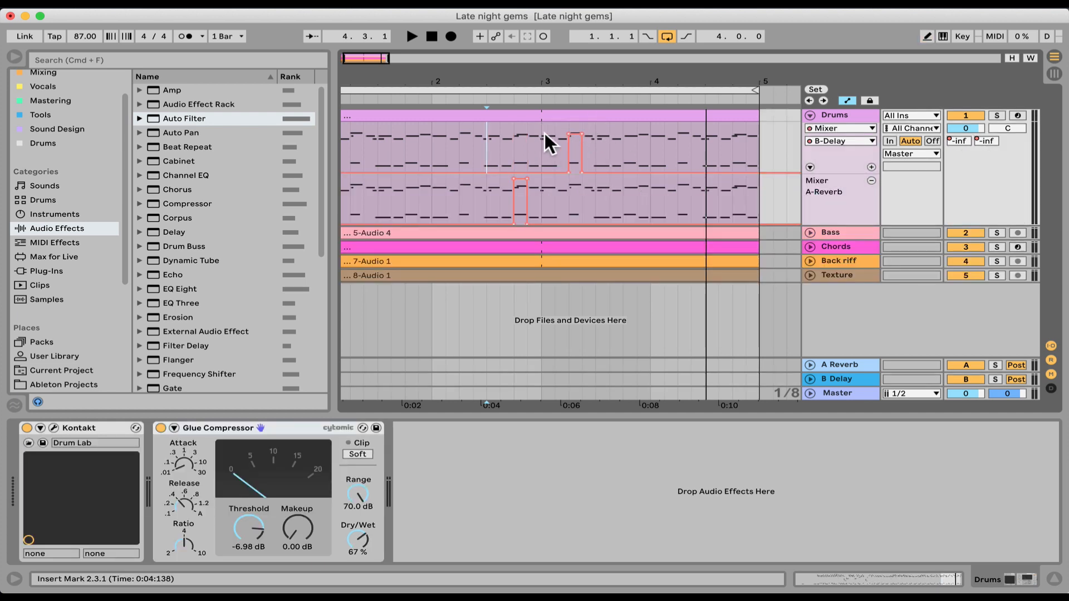
{"action": "left_click", "coordinate": [410, 37]}
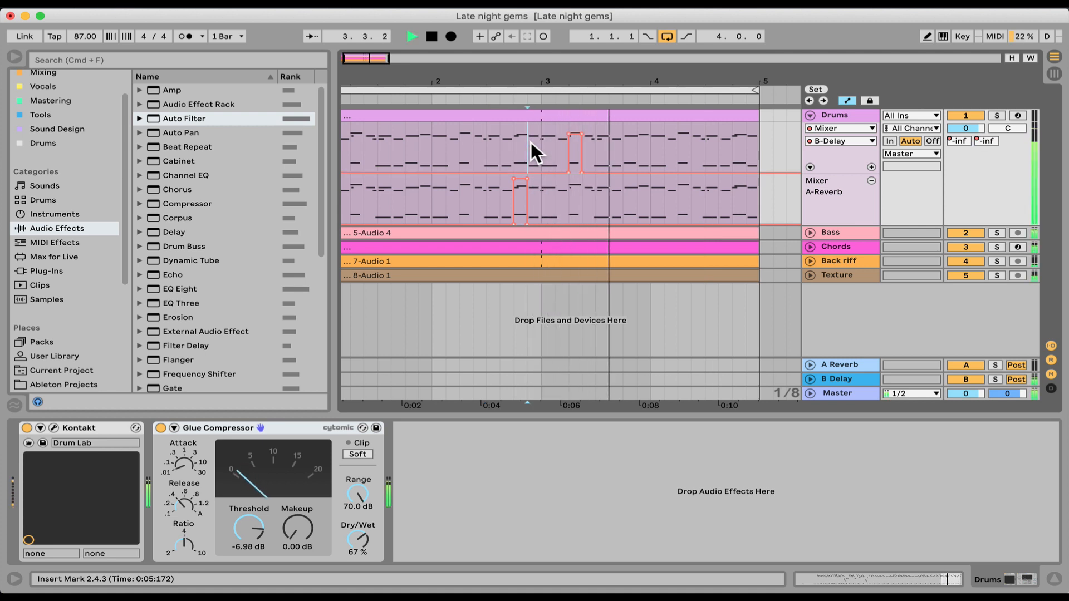
{"action": "left_click", "coordinate": [839, 378]}
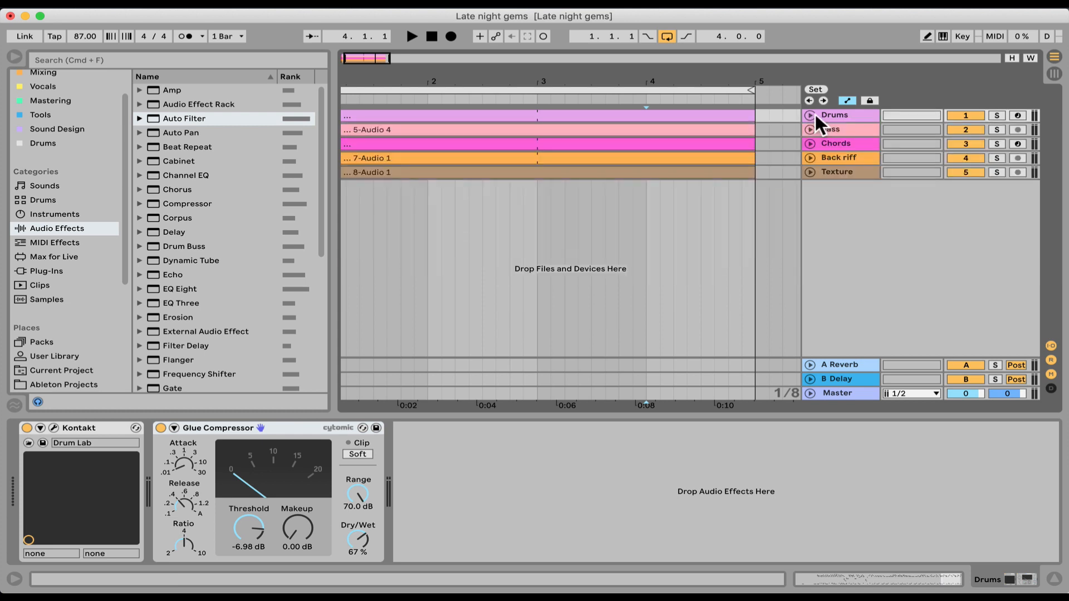
{"action": "left_click", "coordinate": [840, 364]}
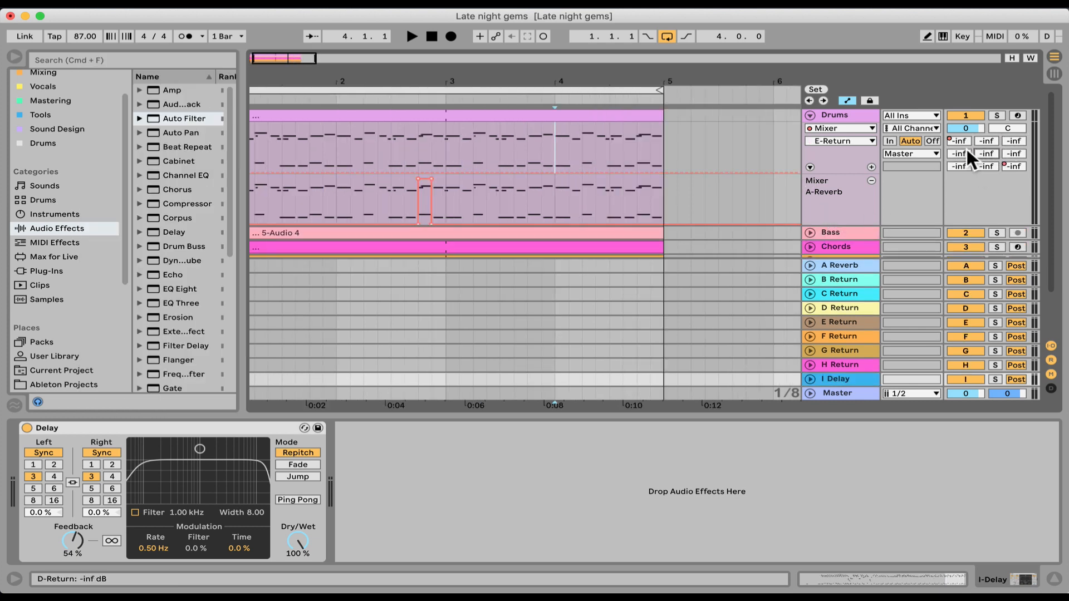
View the device chains of the Back riff, Texture and Chords tracks in turn.
{"action": "scroll", "scroll_direction": "down", "scroll_amount": 3}
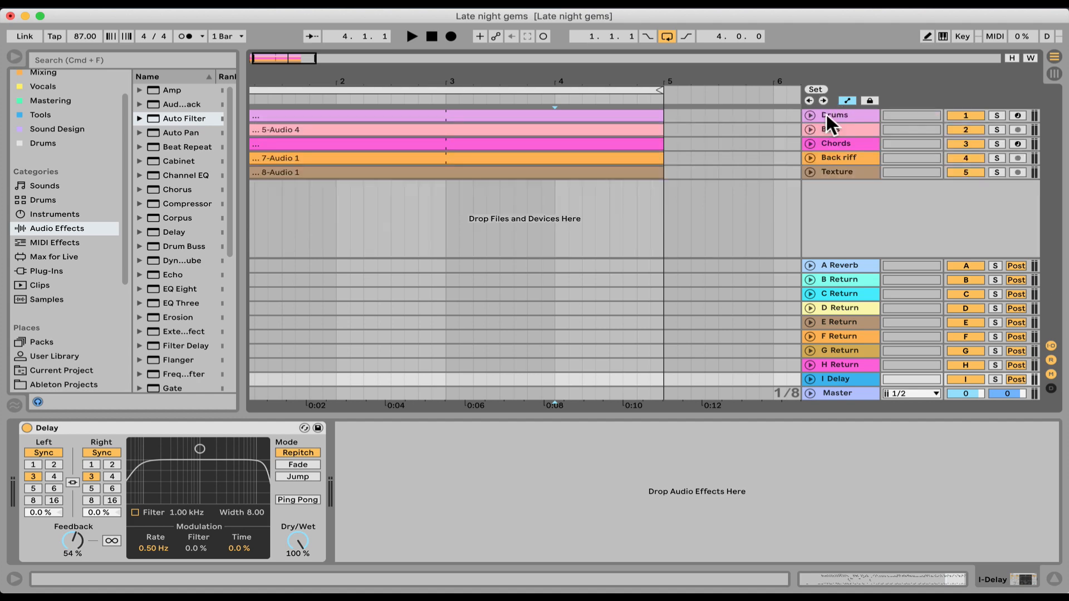
{"action": "left_click", "coordinate": [838, 158]}
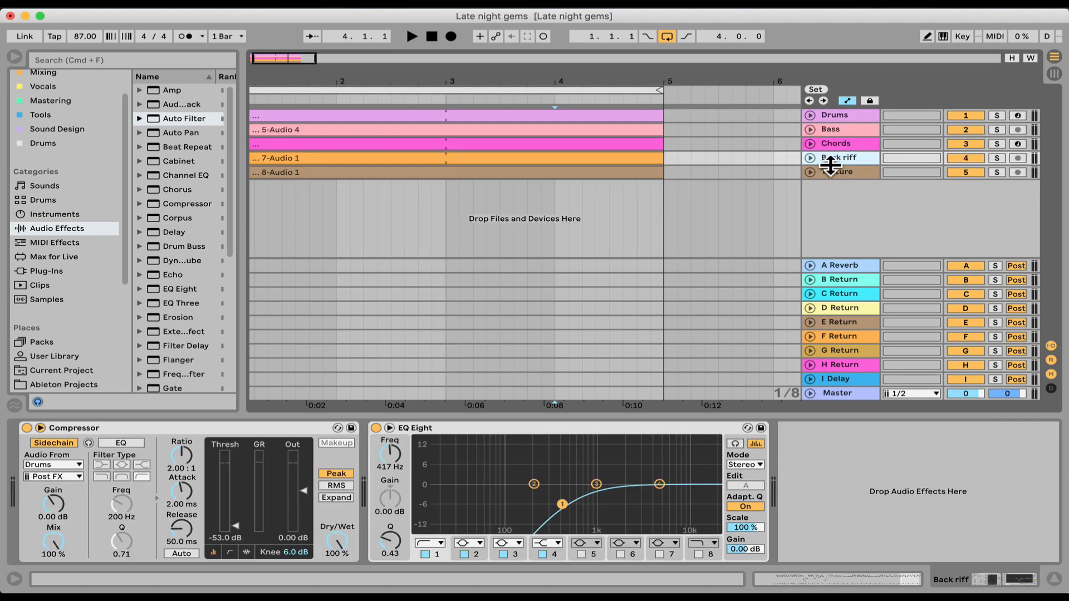
{"action": "left_click", "coordinate": [837, 171]}
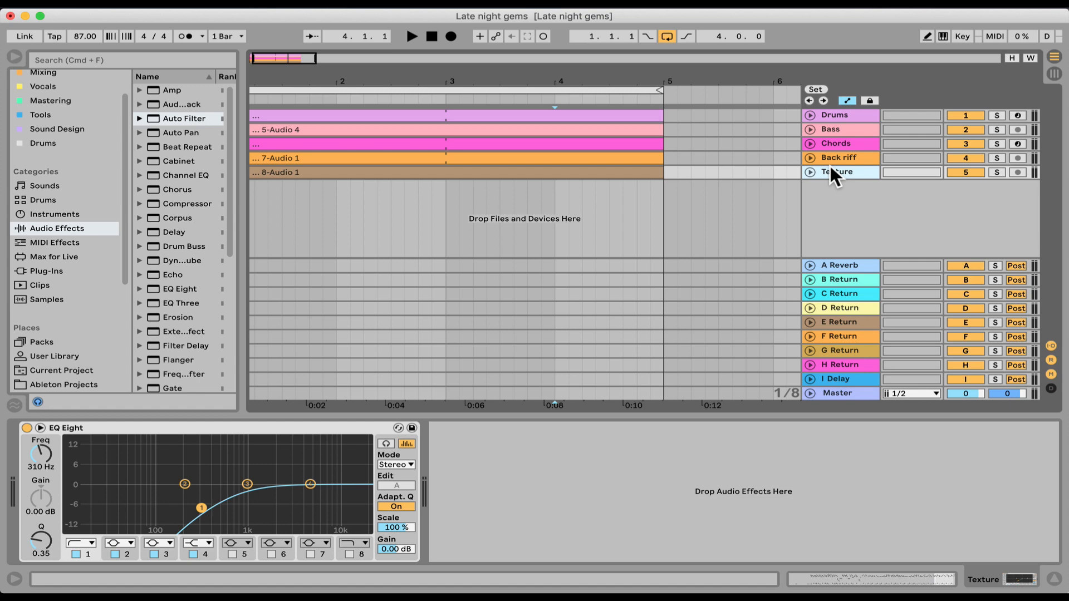
{"action": "left_click", "coordinate": [836, 144]}
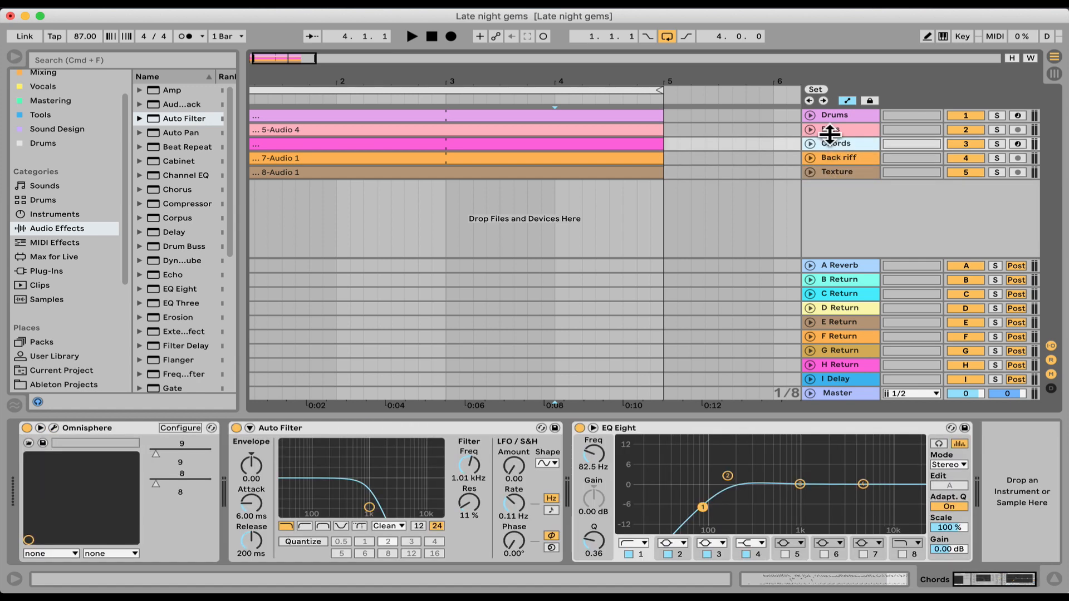